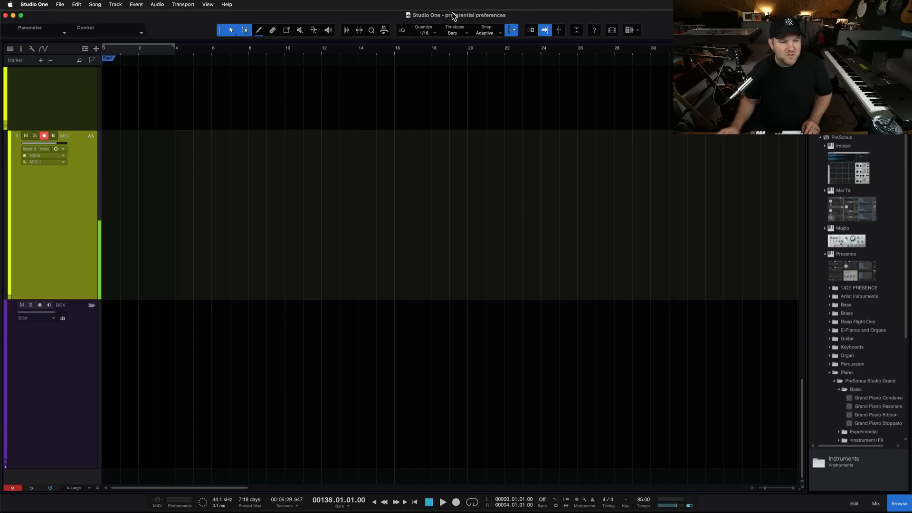
Step: Bring up the Preferences window from the Studio One menu, landing on General settings
click(33, 4)
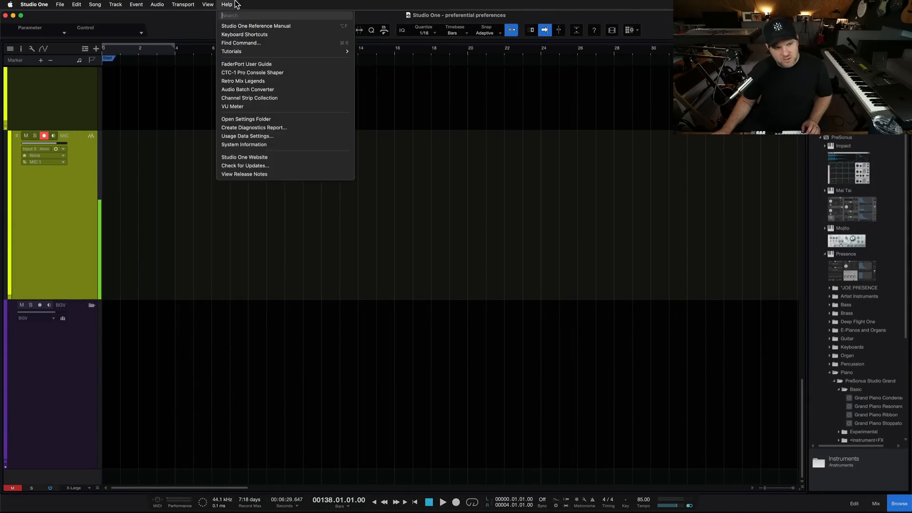
click(285, 14)
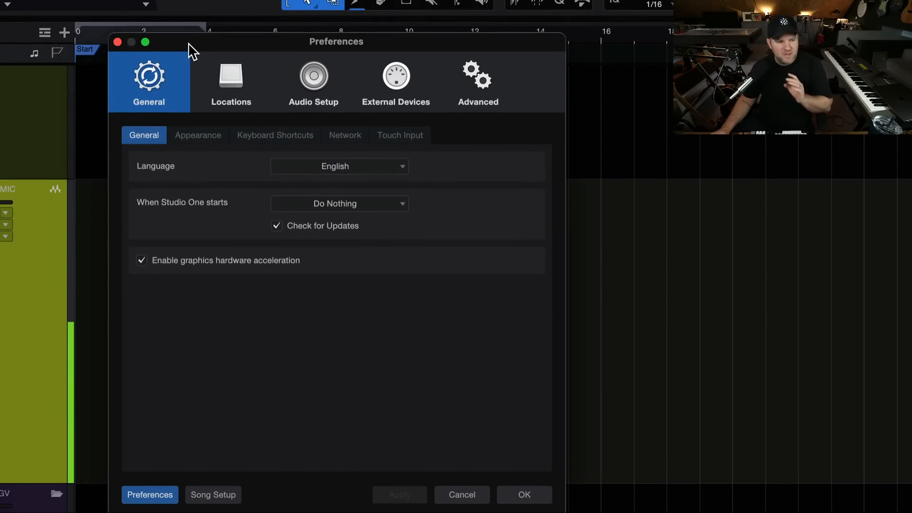
Step: Browse the External Devices, General and Audio Setup pages, then land on Locations with the user data folder
click(396, 81)
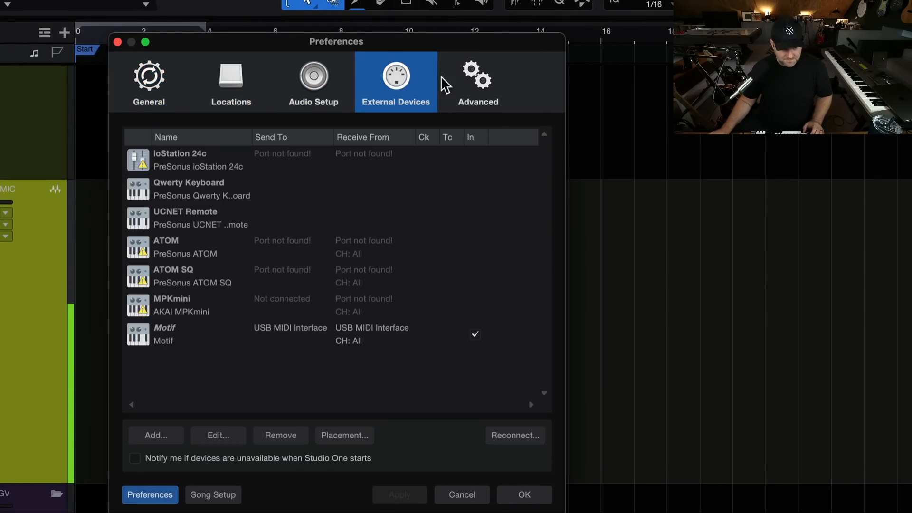
click(149, 82)
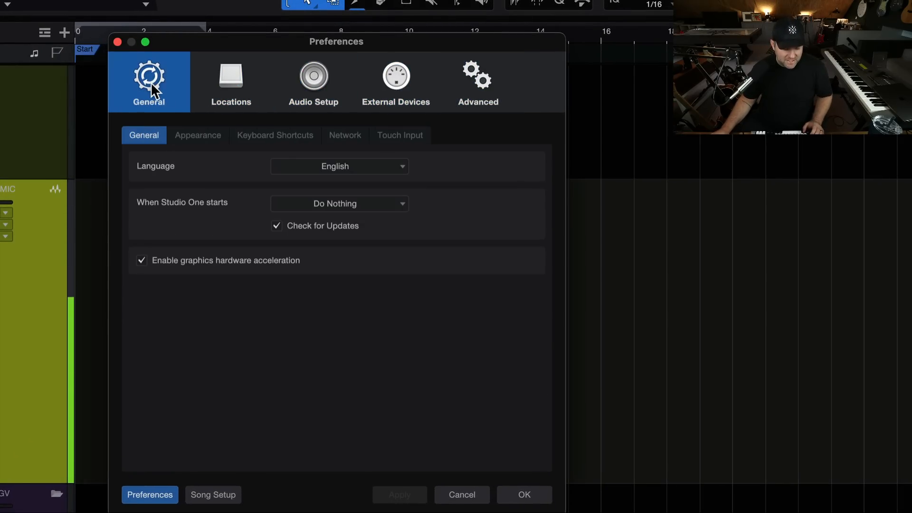
click(395, 81)
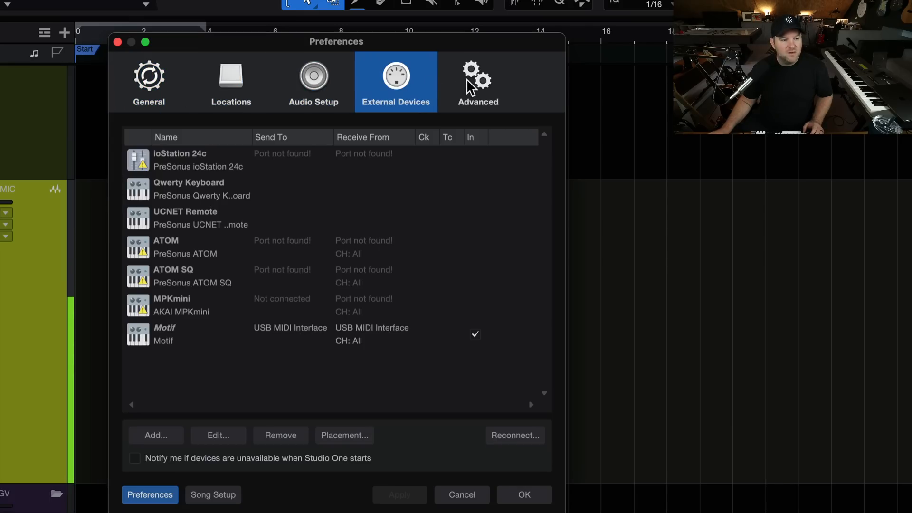
click(312, 82)
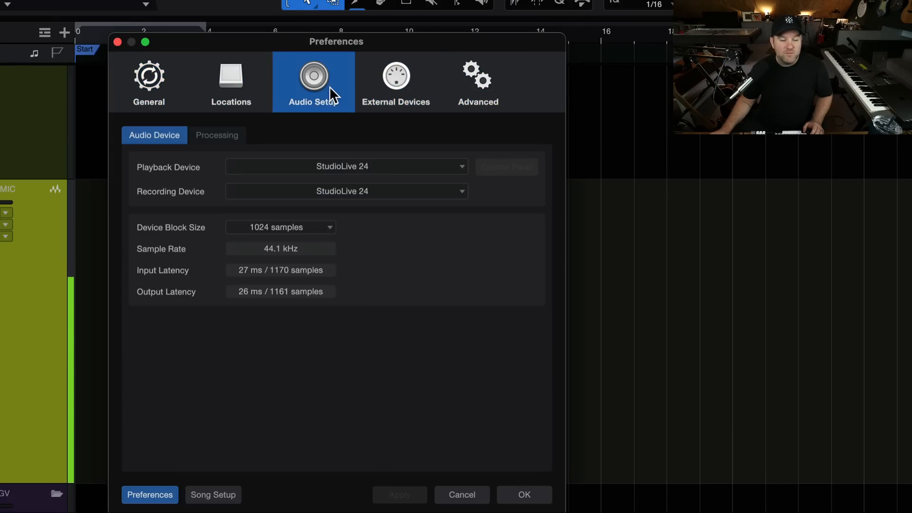
click(149, 81)
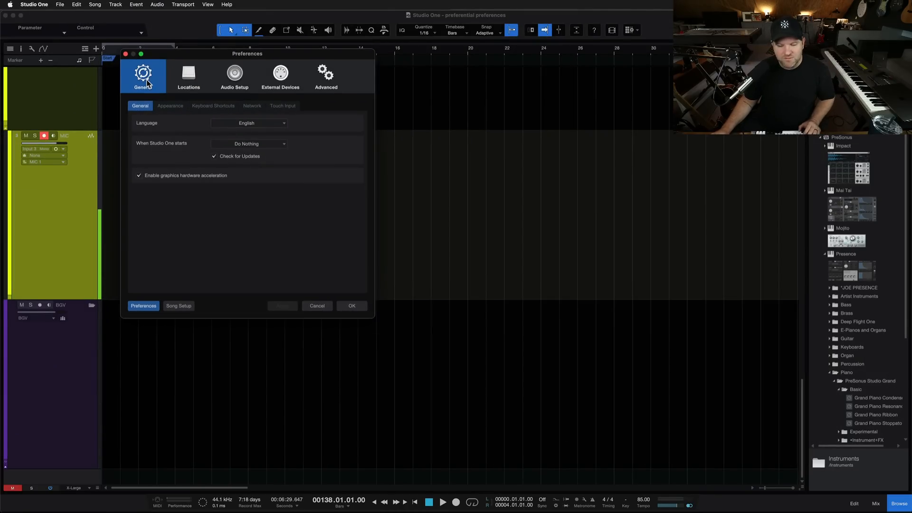
click(188, 76)
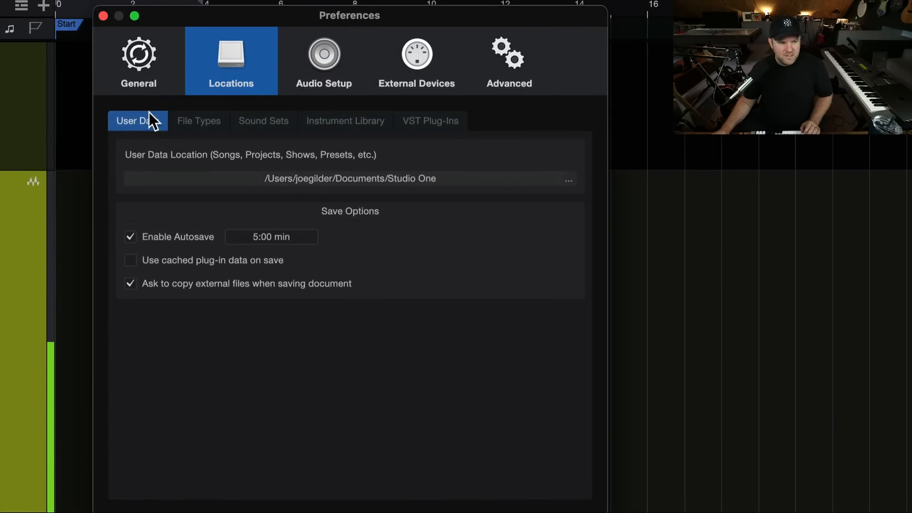
mouse_move(121, 140)
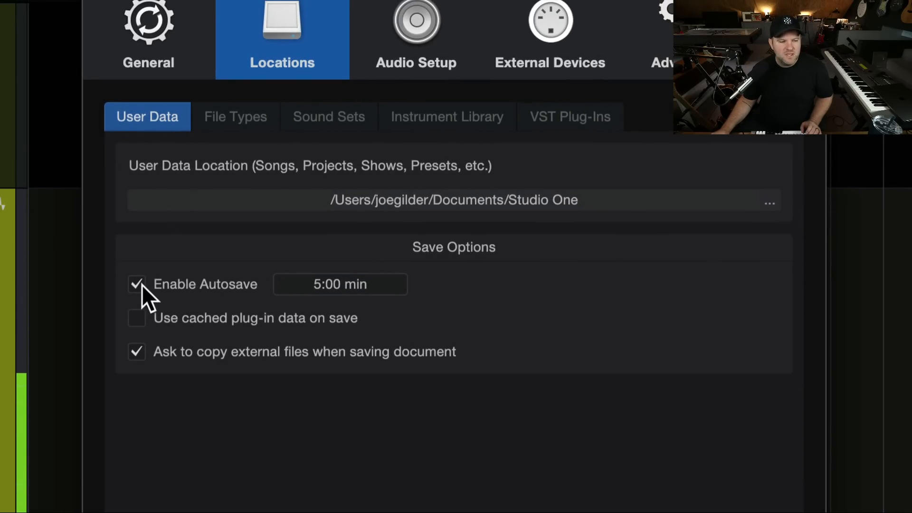
mouse_move(169, 284)
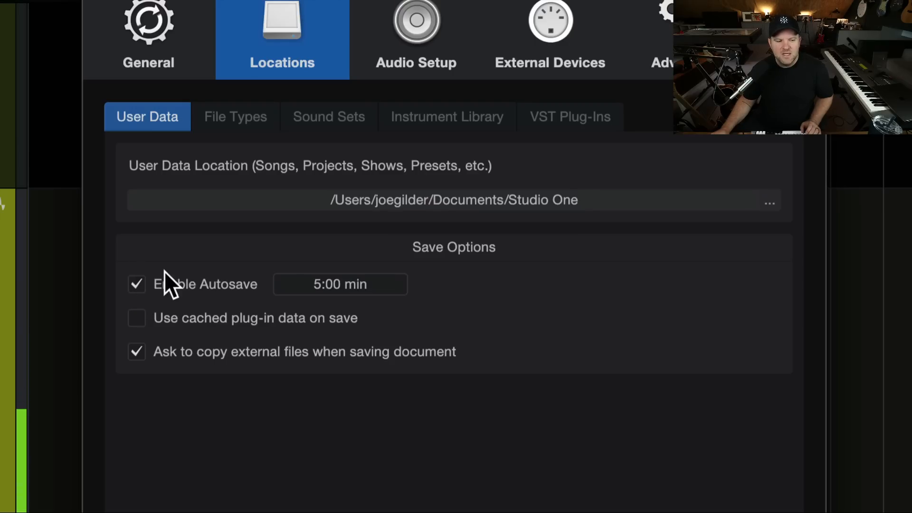
mouse_move(170, 290)
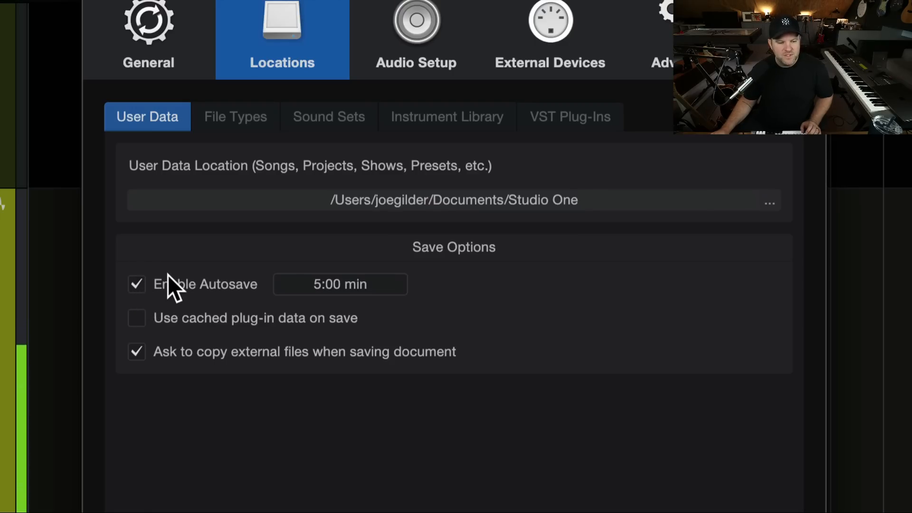
mouse_move(226, 278)
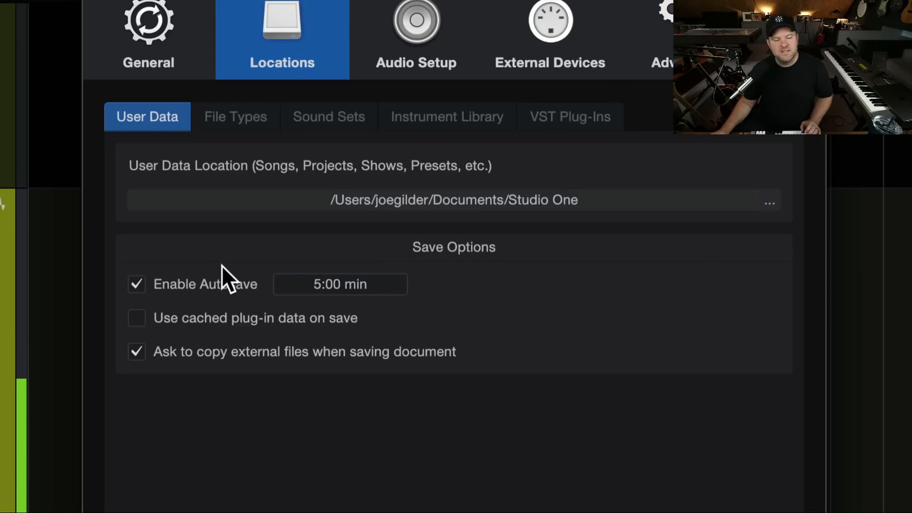
mouse_move(260, 285)
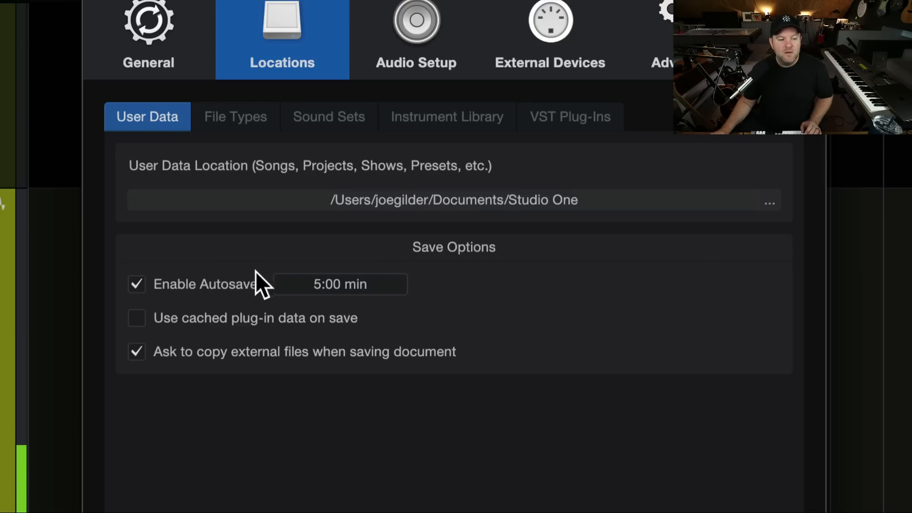
mouse_move(218, 297)
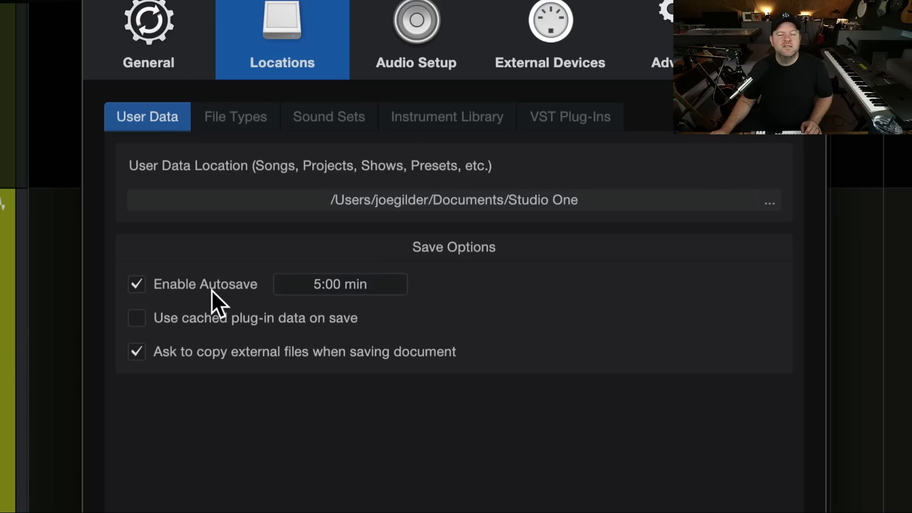
mouse_move(339, 291)
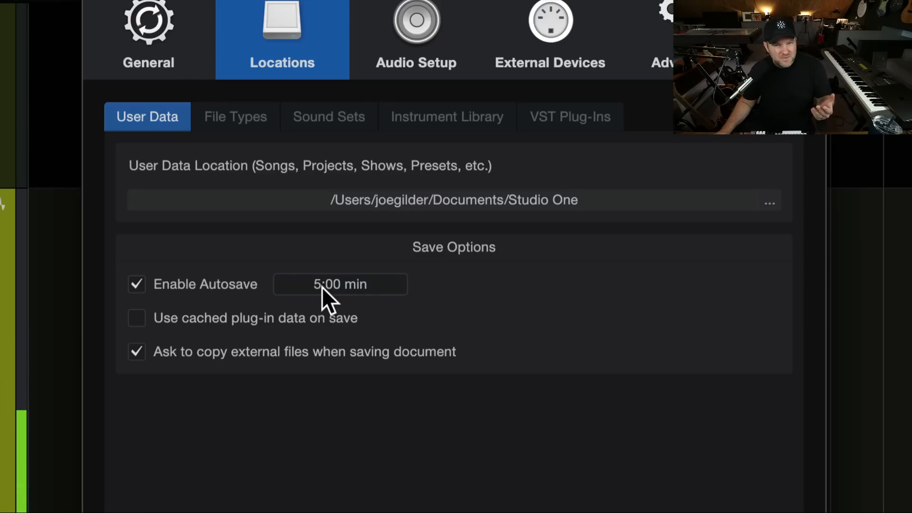
mouse_move(225, 246)
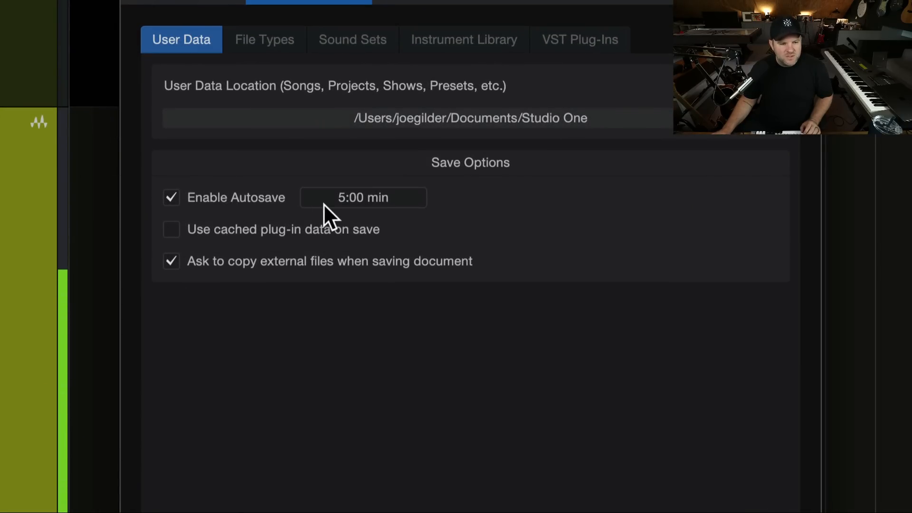
click(362, 198)
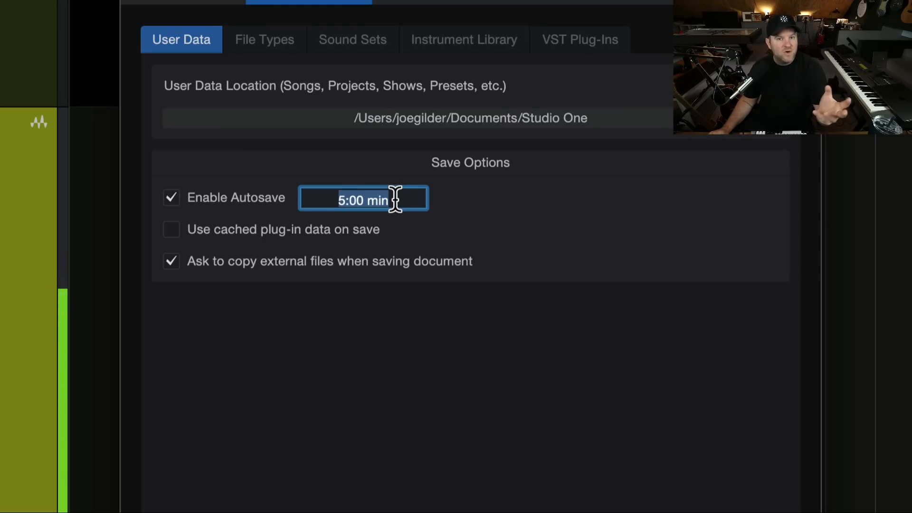
mouse_move(333, 200)
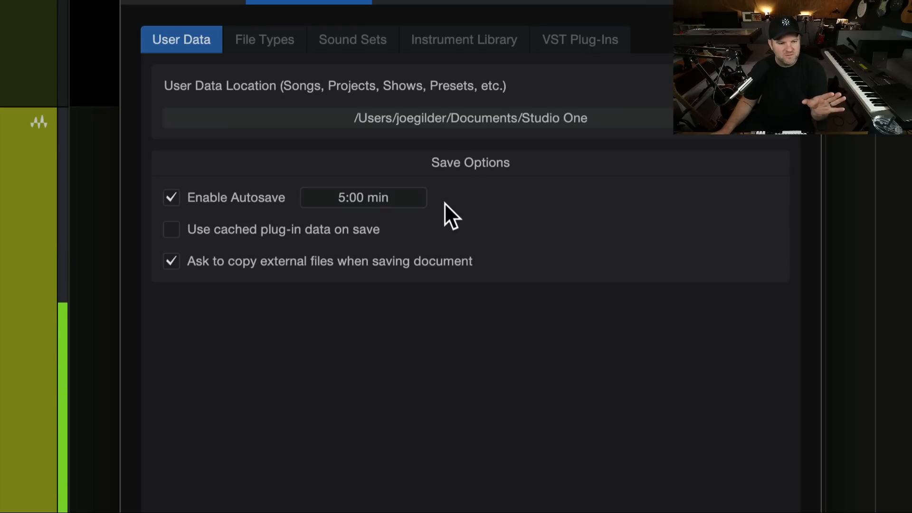
mouse_move(384, 216)
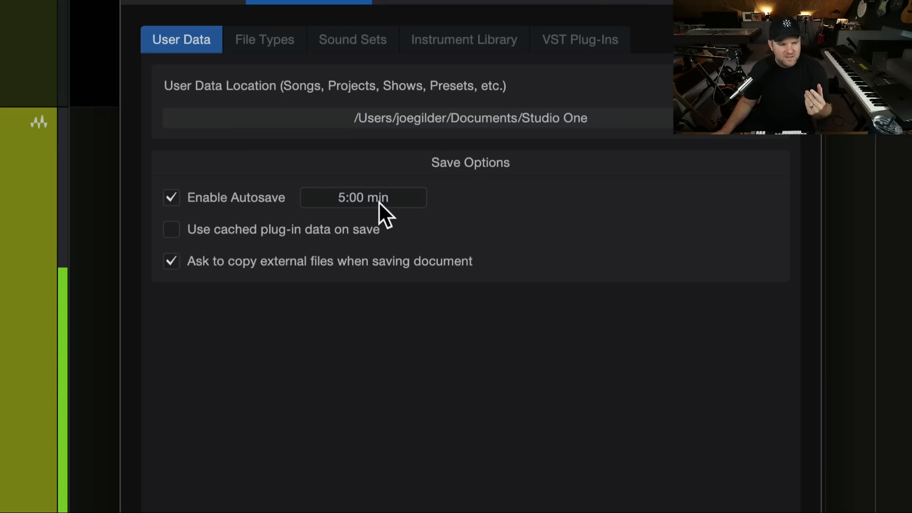
mouse_move(408, 329)
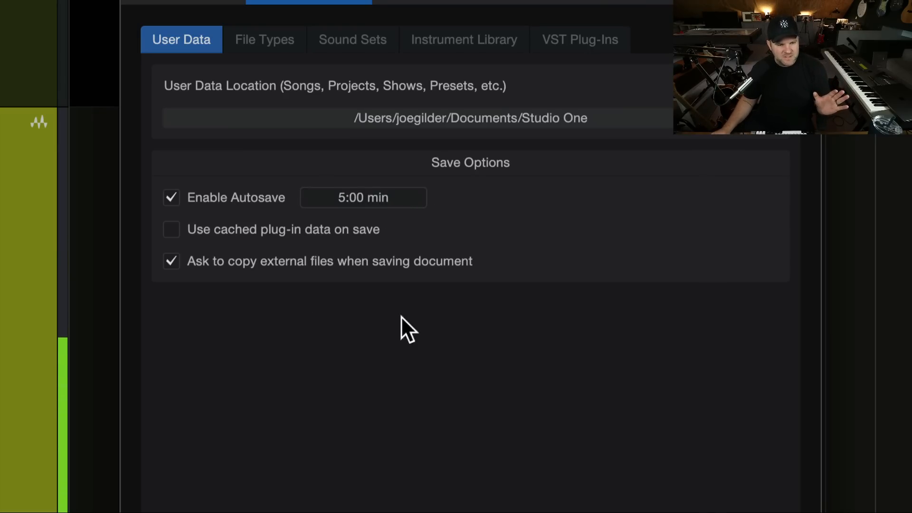
mouse_move(307, 244)
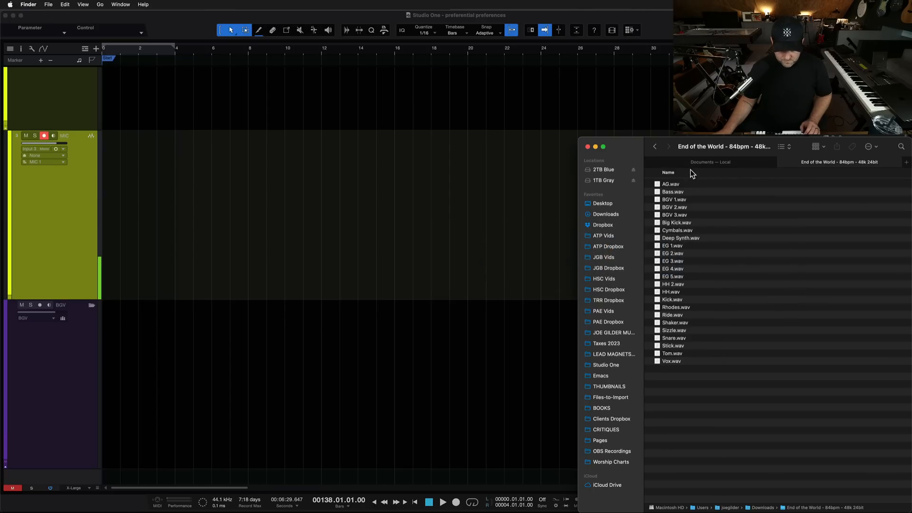
Step: Import the five WAV stems as tracks and cancel out of the Locations preferences unchanged
scroll(right, 3)
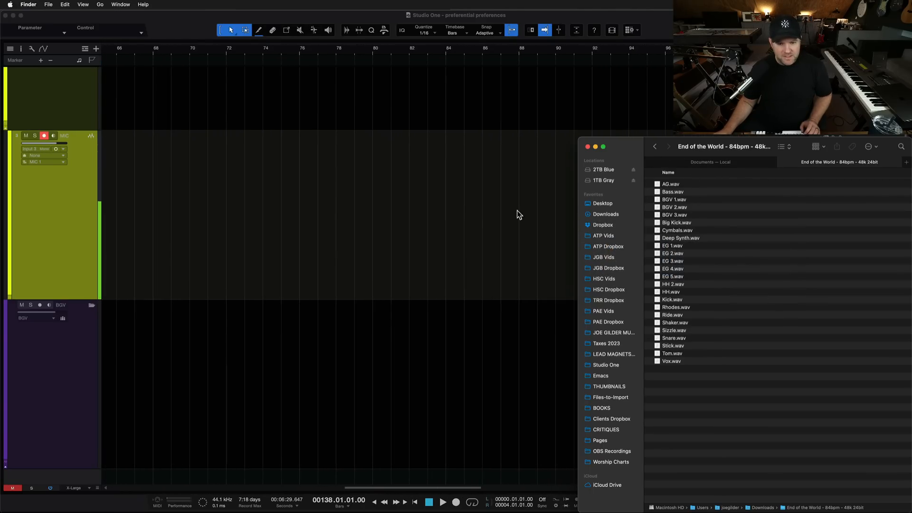
mouse_move(687, 200)
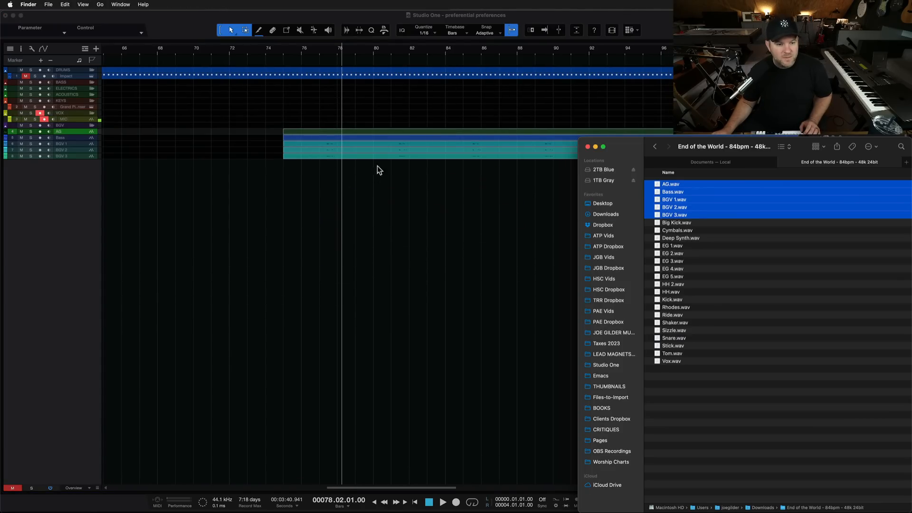
mouse_move(383, 162)
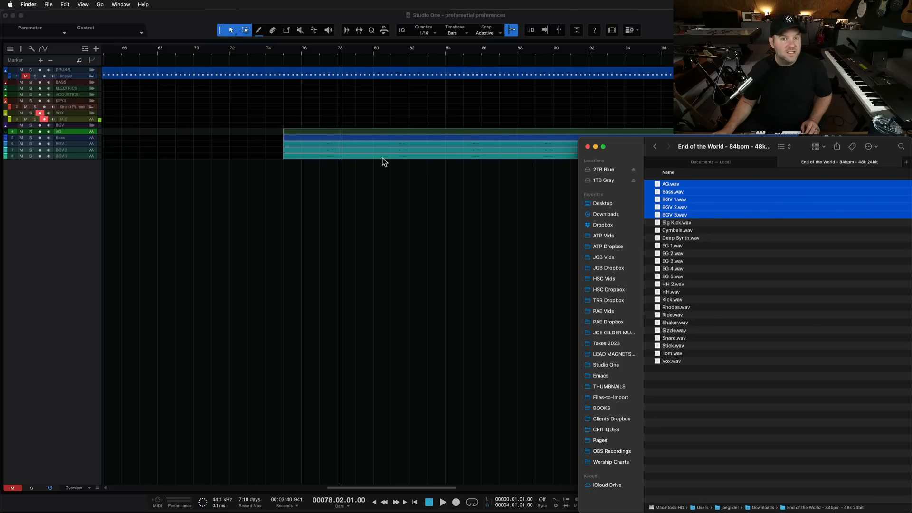
mouse_move(772, 323)
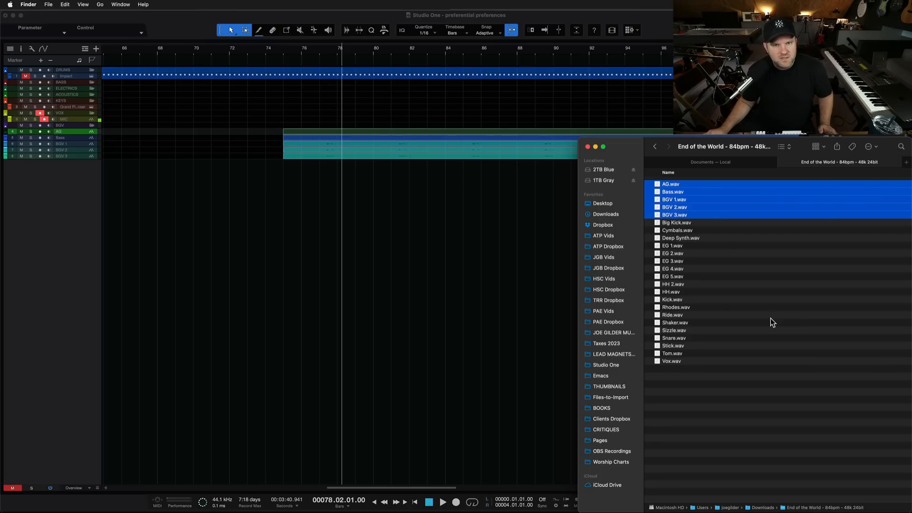
mouse_move(403, 144)
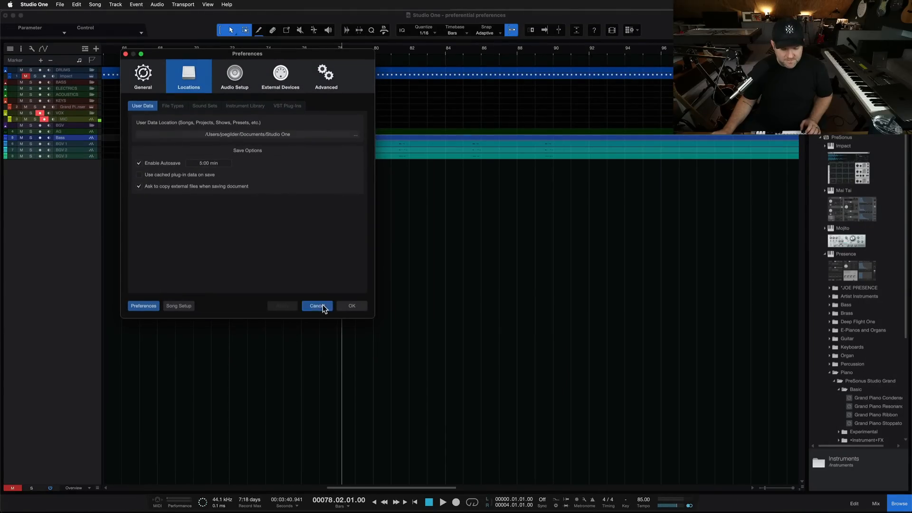
click(317, 304)
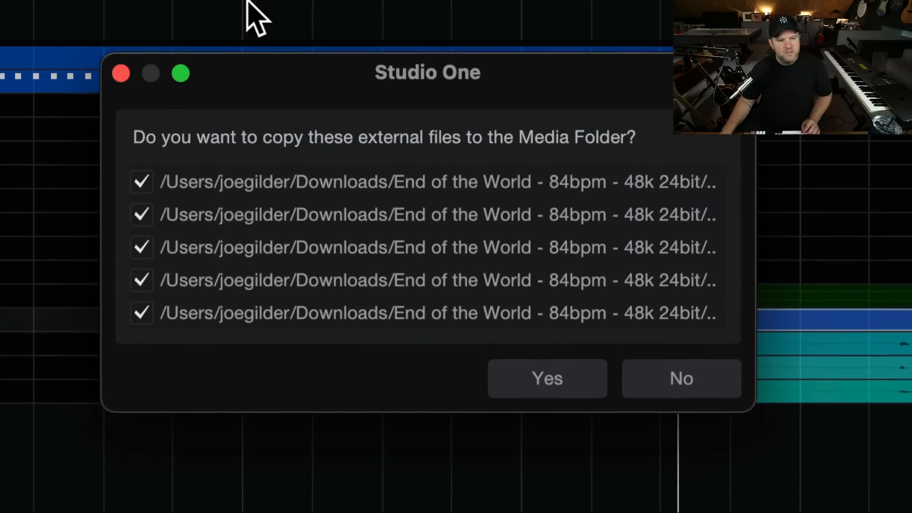
mouse_move(750, 401)
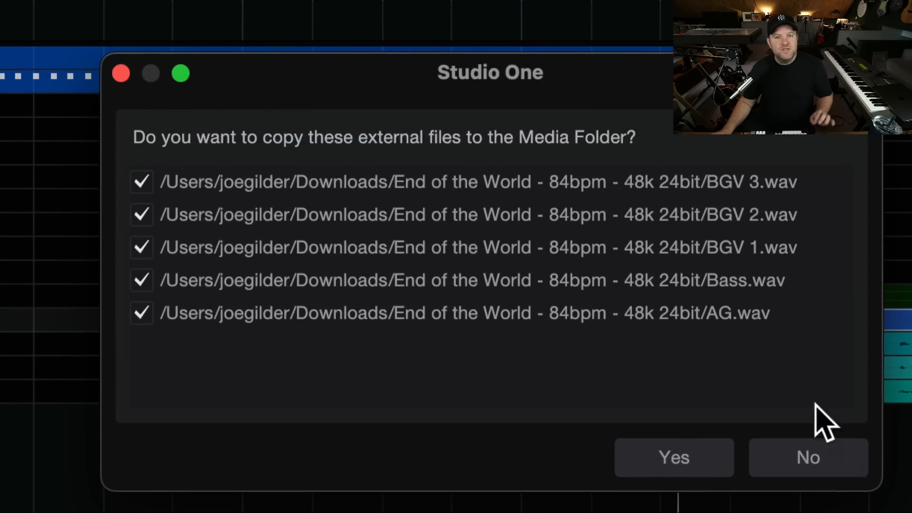
mouse_move(768, 366)
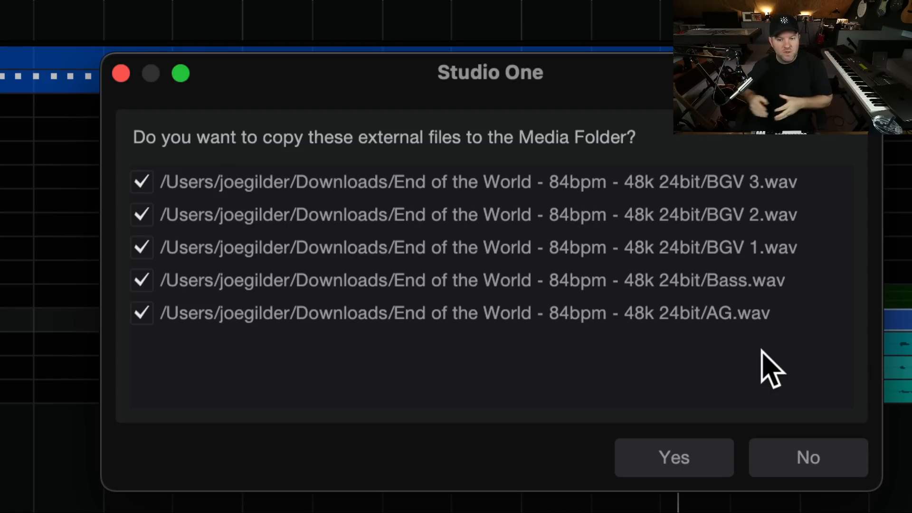
mouse_move(419, 238)
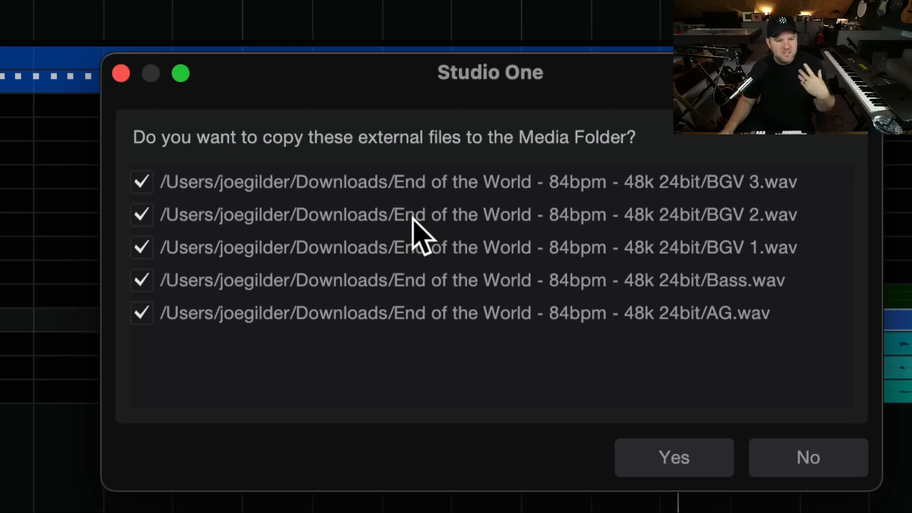
mouse_move(365, 203)
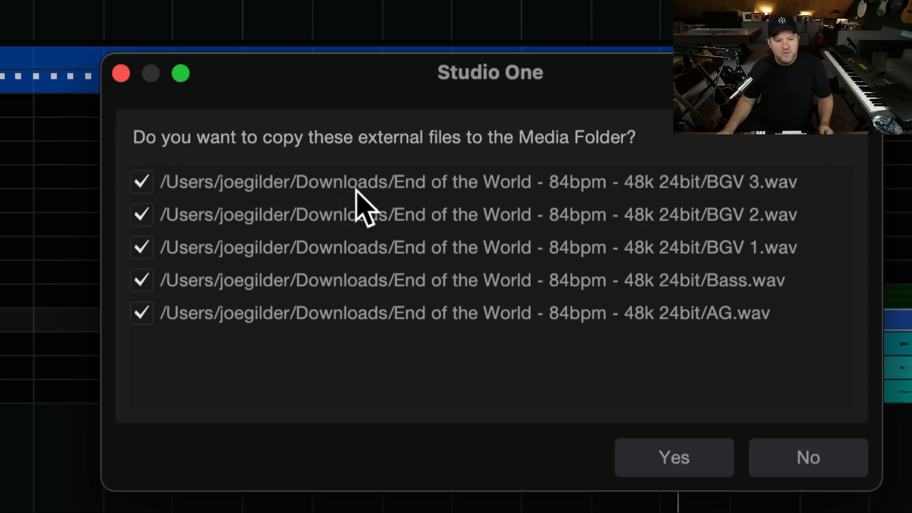
mouse_move(553, 221)
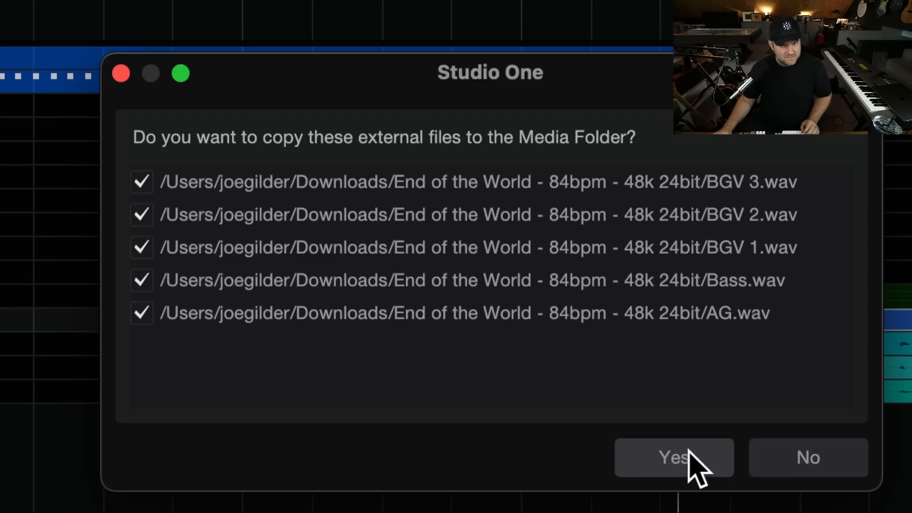
Step: Answer Yes to copy all five checked stem files into the song's Media Folder
click(673, 456)
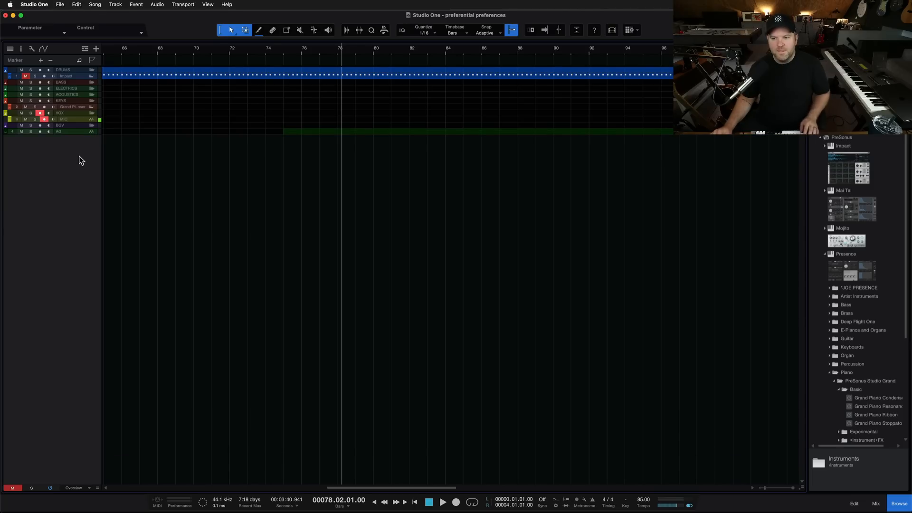
mouse_move(301, 20)
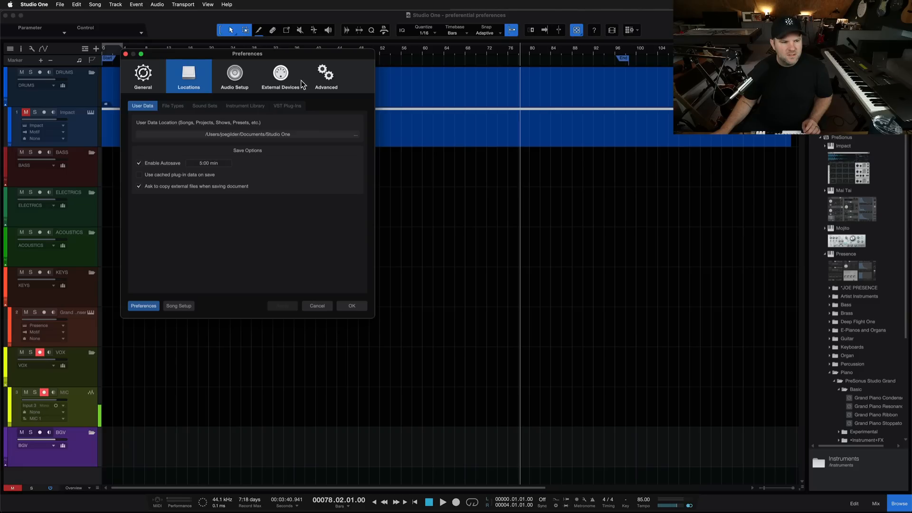
Step: Navigate from Advanced back to General and show its Appearance page with hue and luminance controls
click(324, 74)
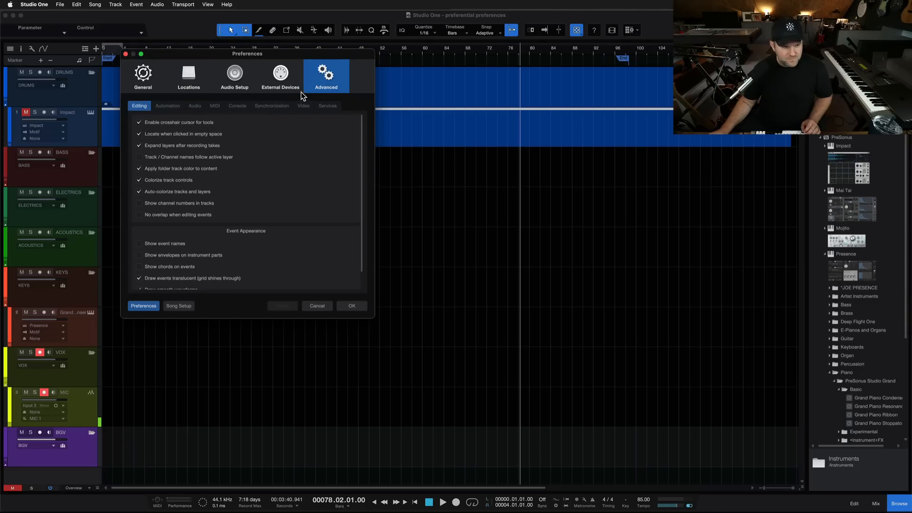
click(143, 76)
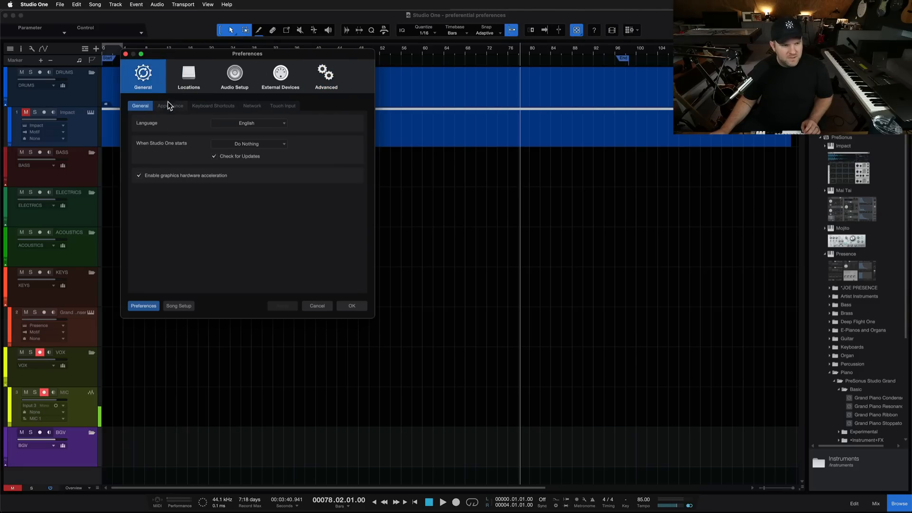
click(170, 105)
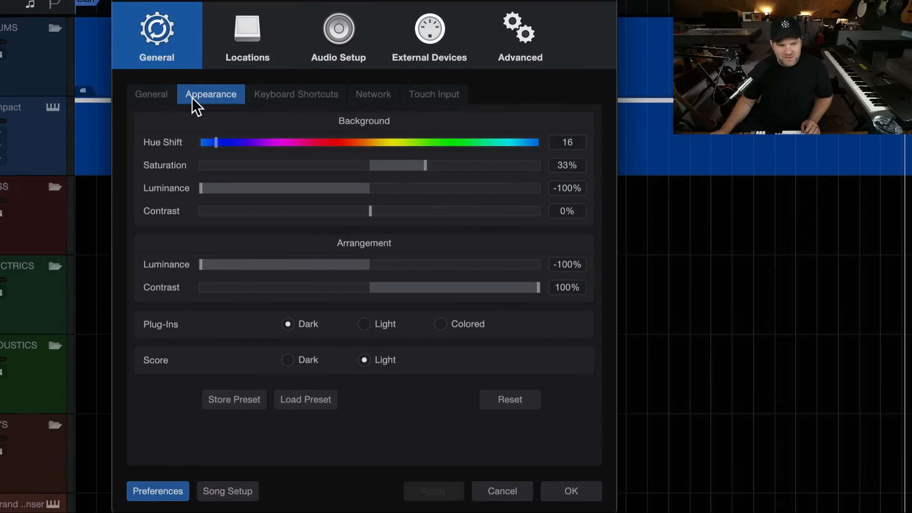
mouse_move(208, 198)
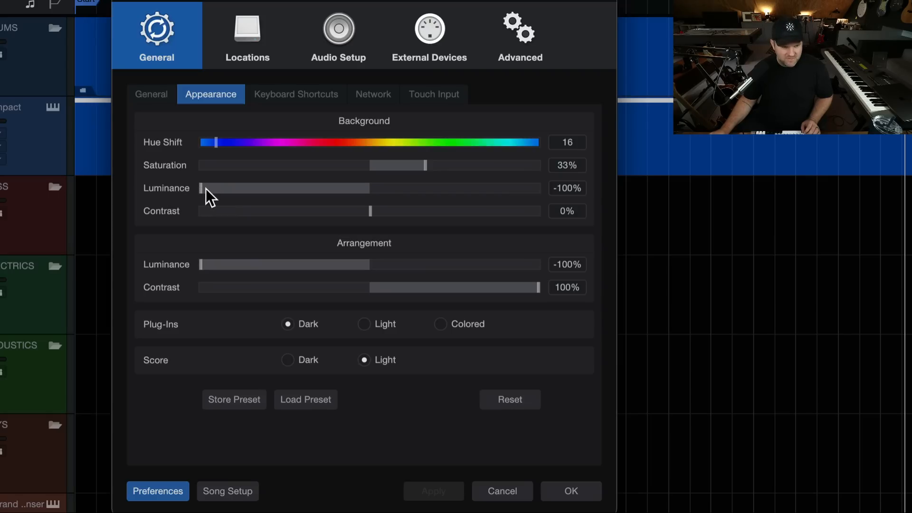
Step: Raise Background Luminance and Arrangement Luminance from -100% to 100% and accept with OK
drag(202, 188, 364, 188)
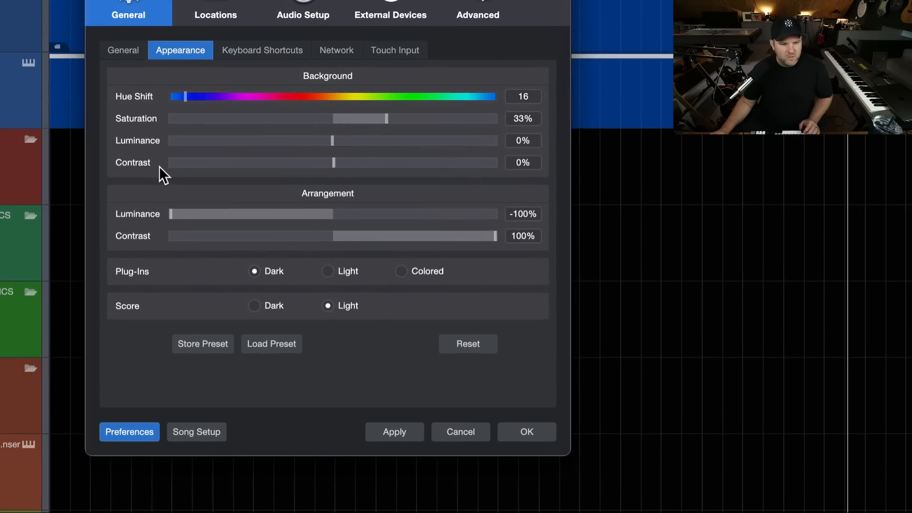
drag(332, 140, 324, 140)
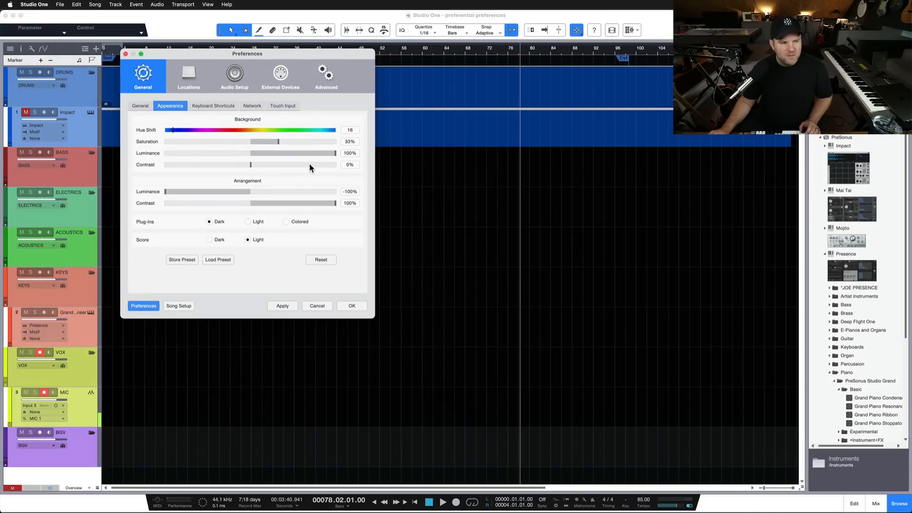
mouse_move(318, 245)
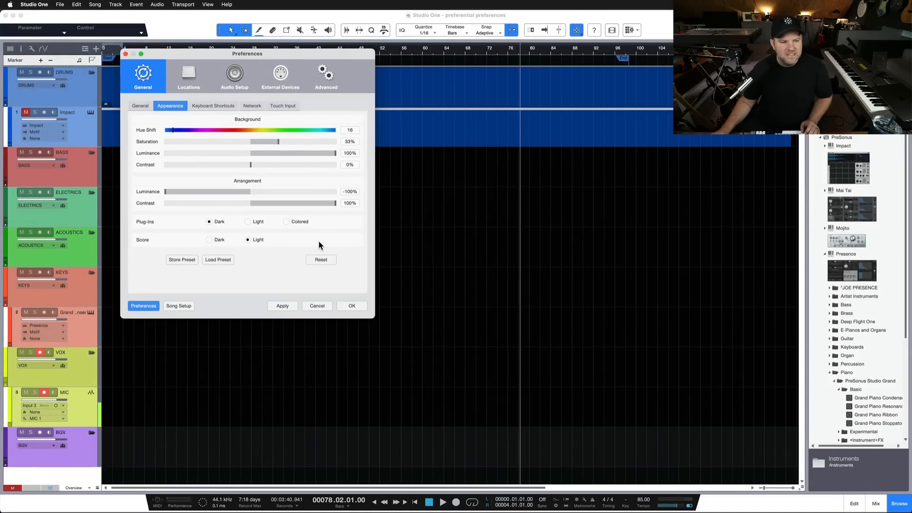
mouse_move(162, 186)
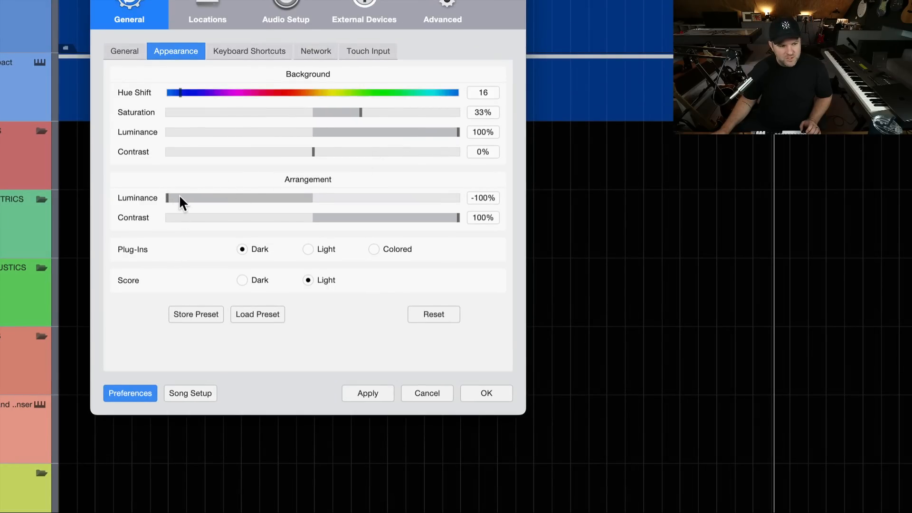
drag(175, 197, 398, 198)
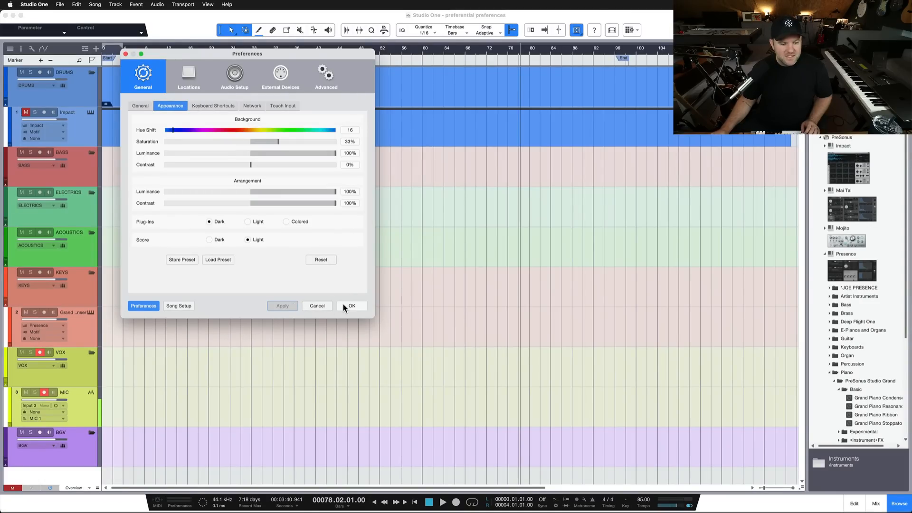
click(351, 305)
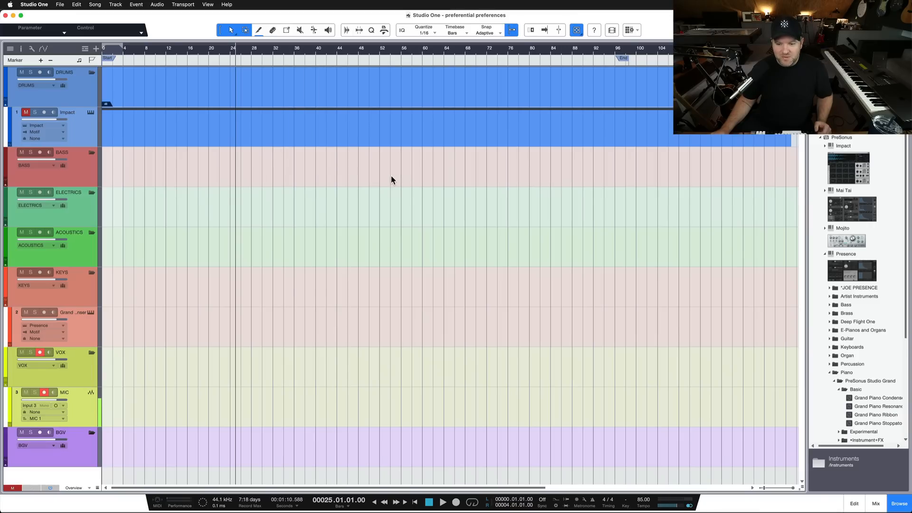
mouse_move(362, 142)
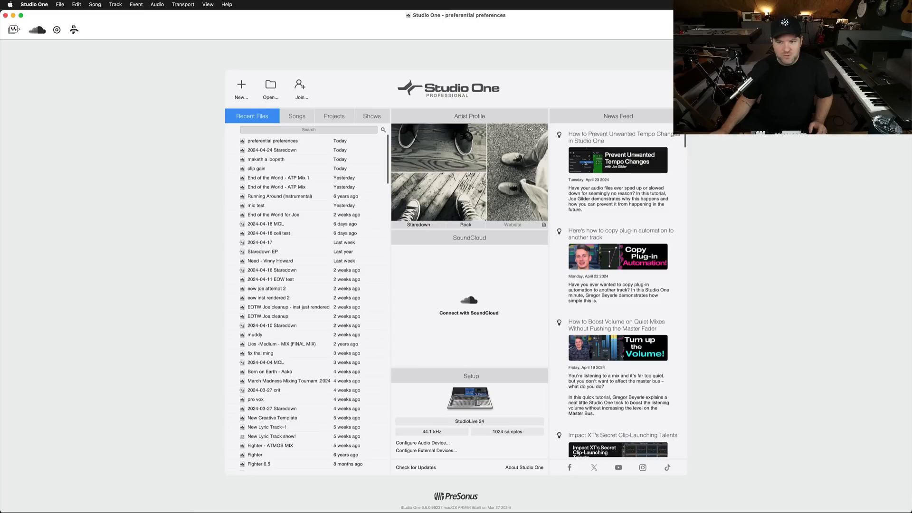
Step: Scroll within the reopened Appearance preferences over the start page
scroll(down, 3)
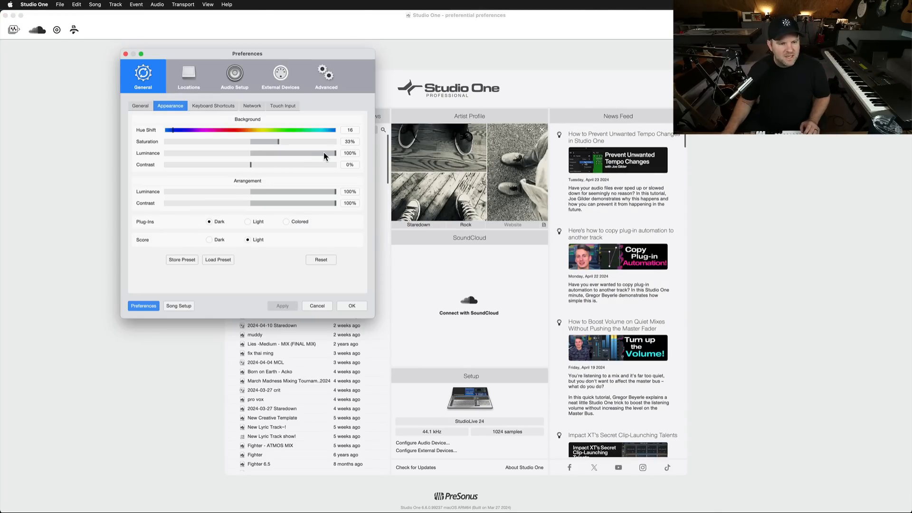
Step: Drag Background Luminance down through 24%, -3% and 29% until it reaches the -100% minimum
drag(334, 153, 271, 153)
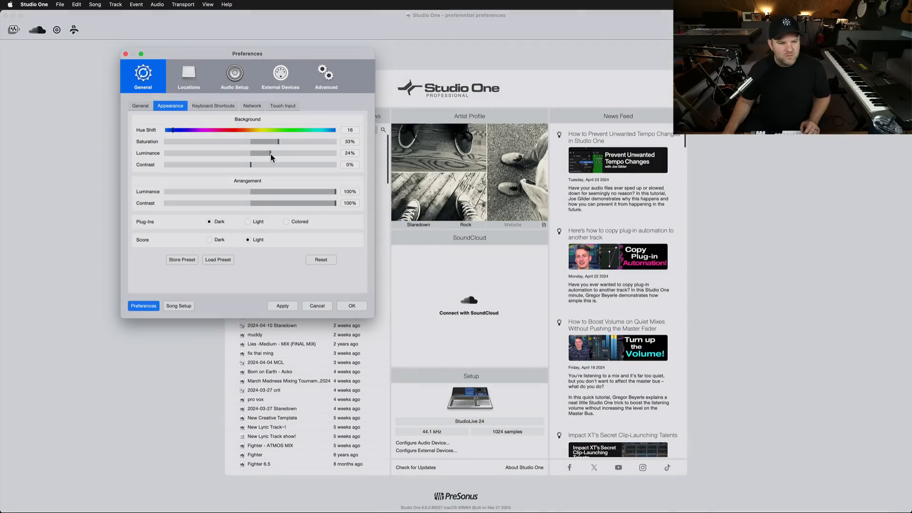
drag(269, 153, 249, 153)
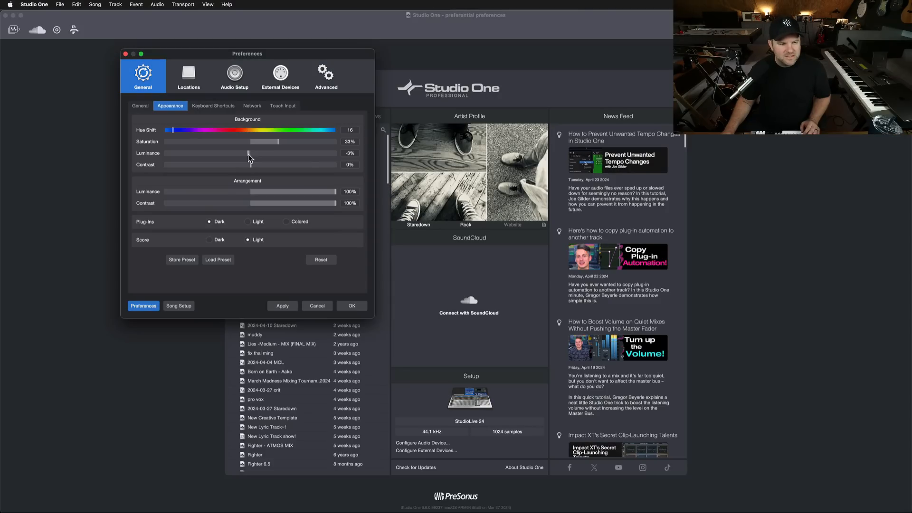
drag(249, 153, 277, 153)
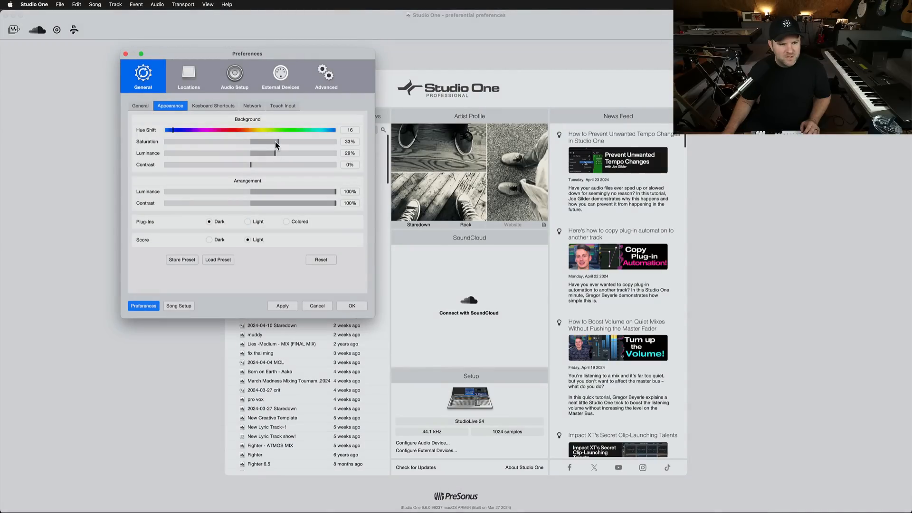
drag(276, 141, 271, 142)
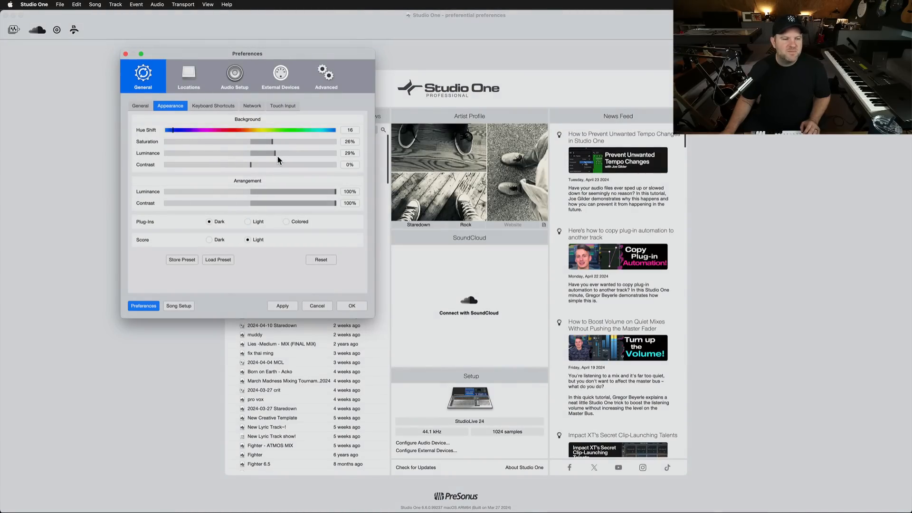
drag(276, 153, 167, 152)
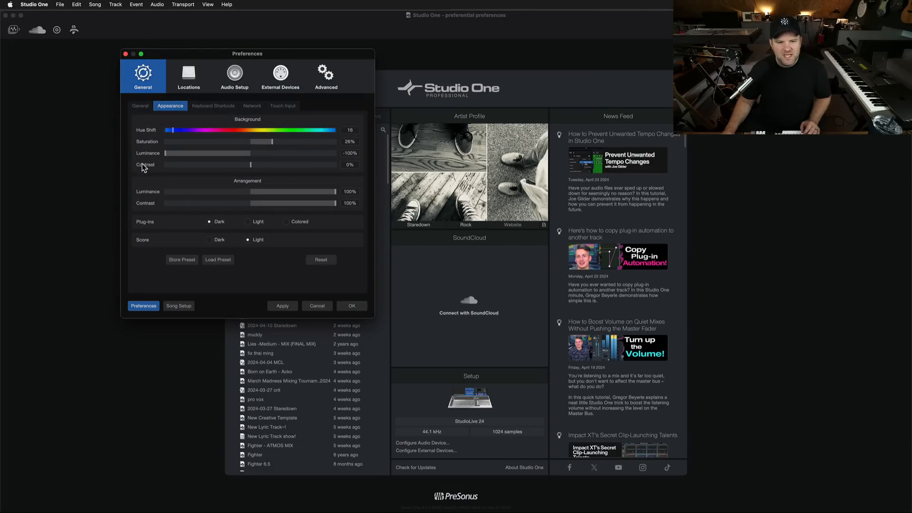
mouse_move(37, 164)
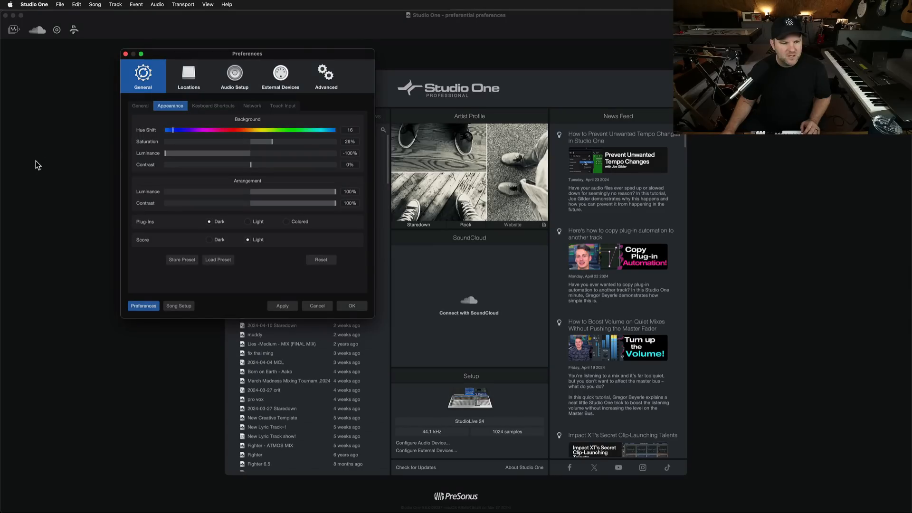
mouse_move(331, 195)
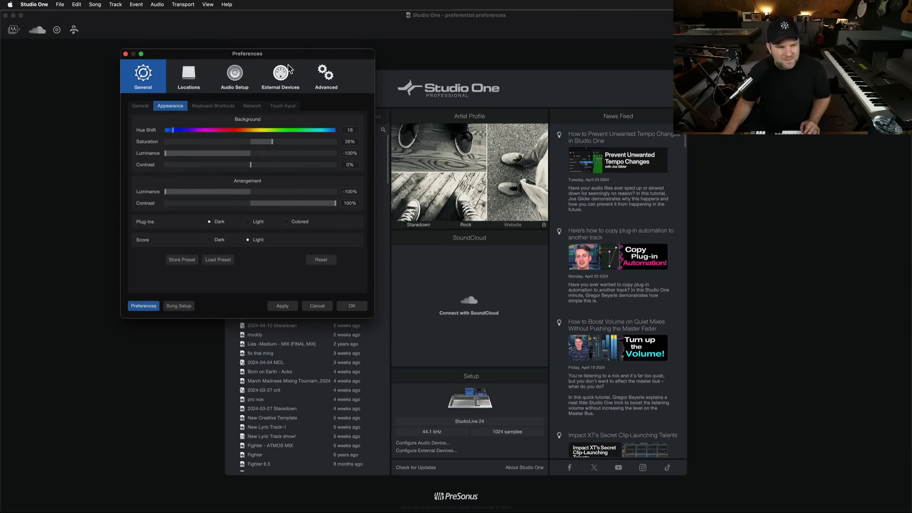
mouse_move(198, 188)
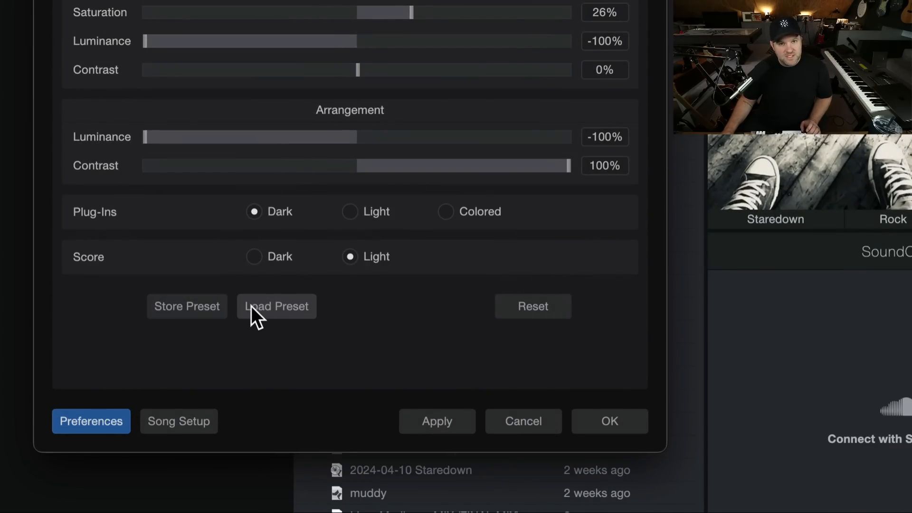
mouse_move(255, 289)
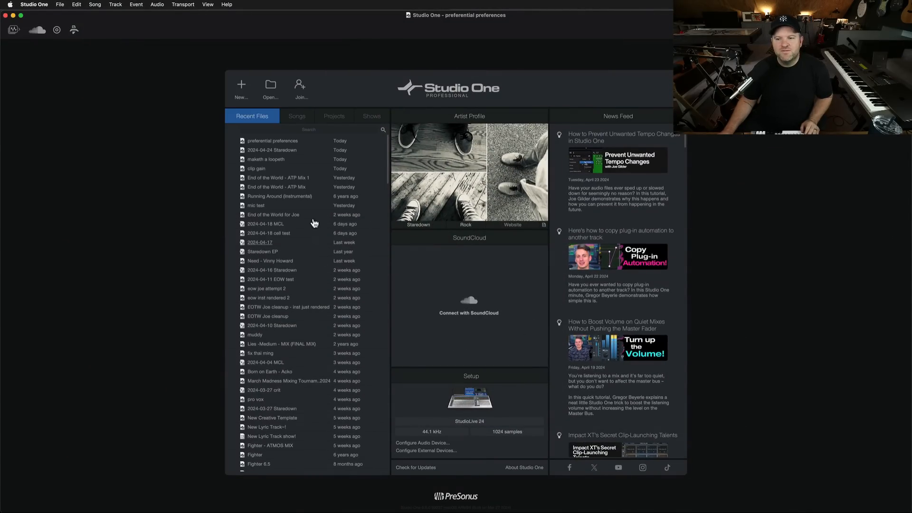
mouse_move(116, 123)
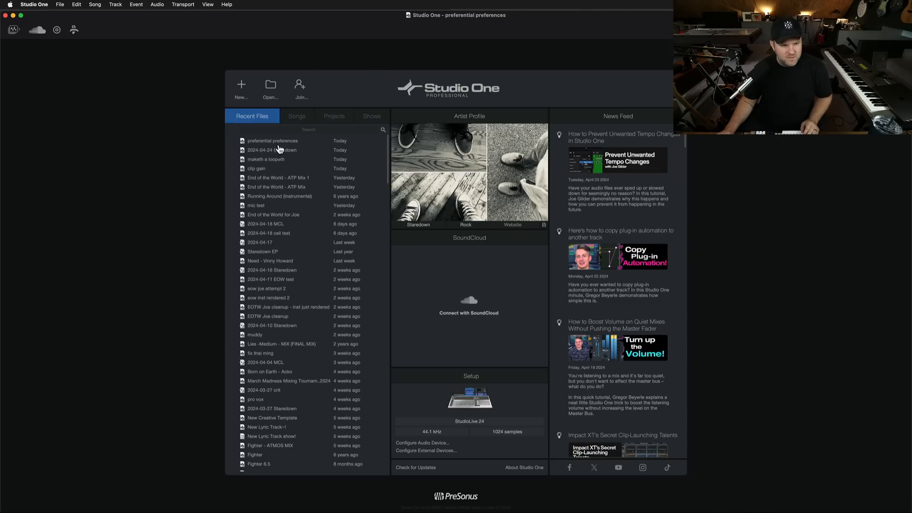
Step: Reopen the 'preferential preferences' song from Recent Files into the dark arrangement
double_click(271, 141)
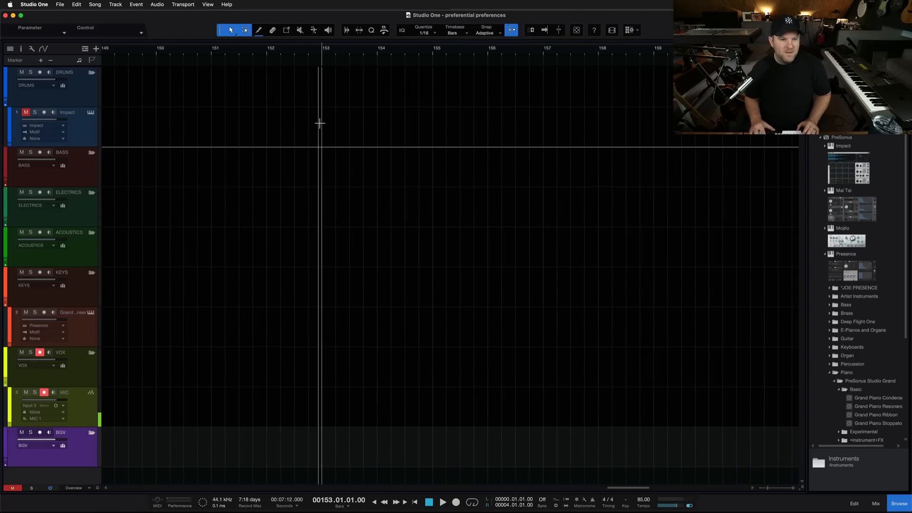
mouse_move(351, 106)
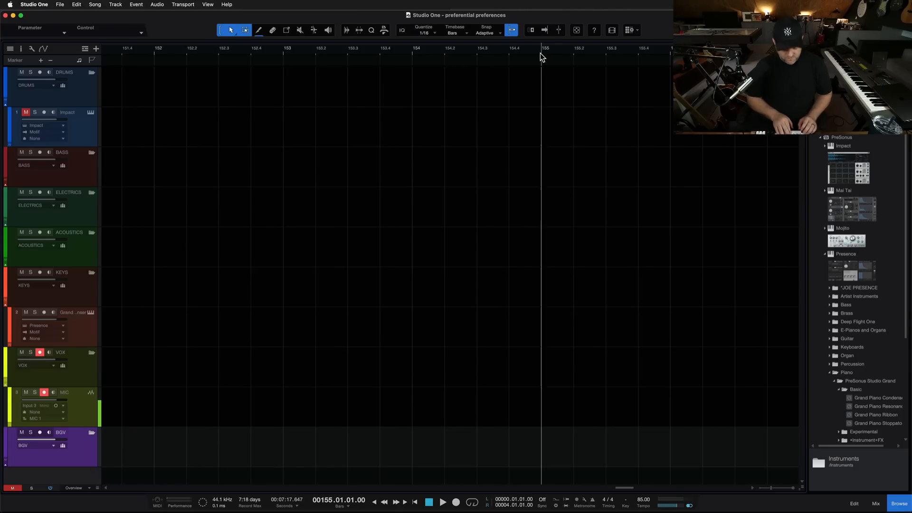
Step: Insert a marker at bar 155 named CHORUS BEGINS and move the playhead before the chorus
click(41, 61)
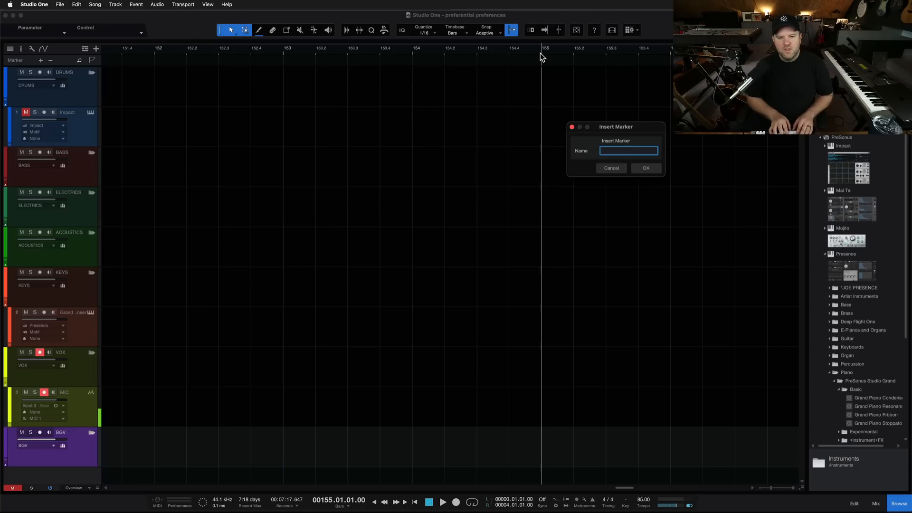
text(CHORUS)
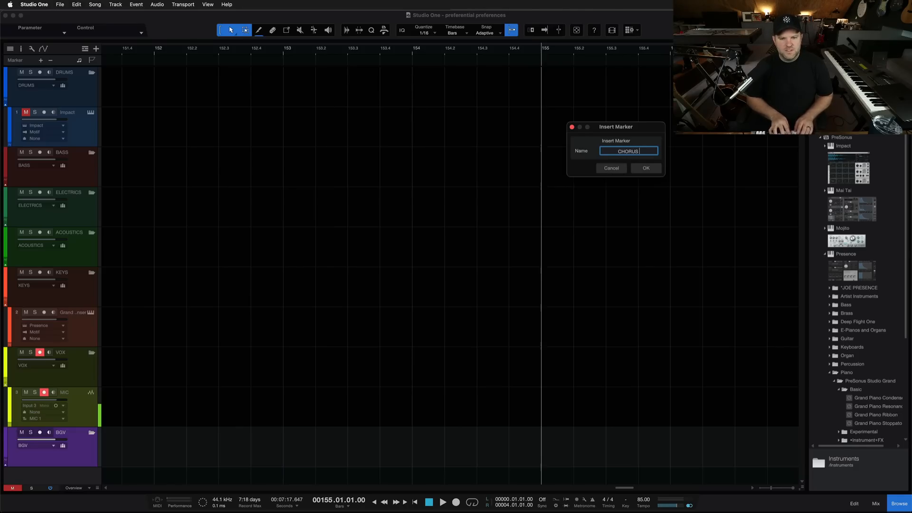
click(645, 168)
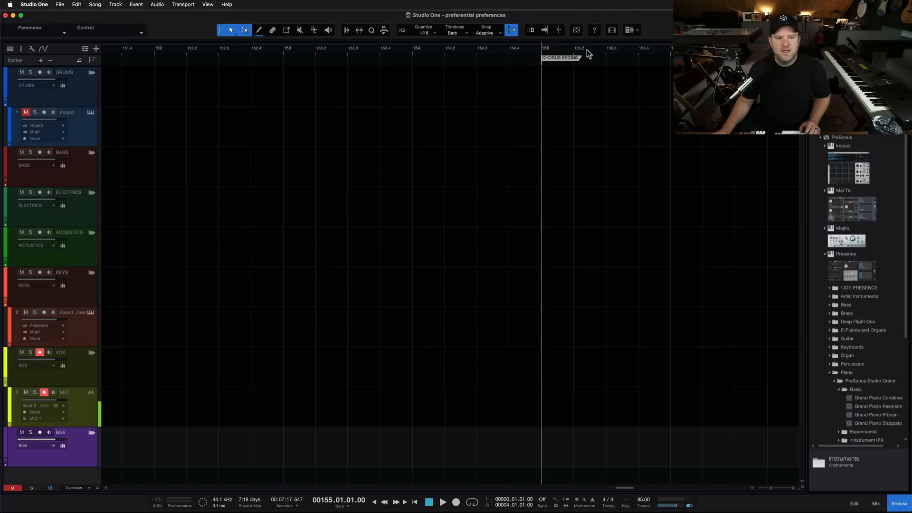
mouse_move(497, 54)
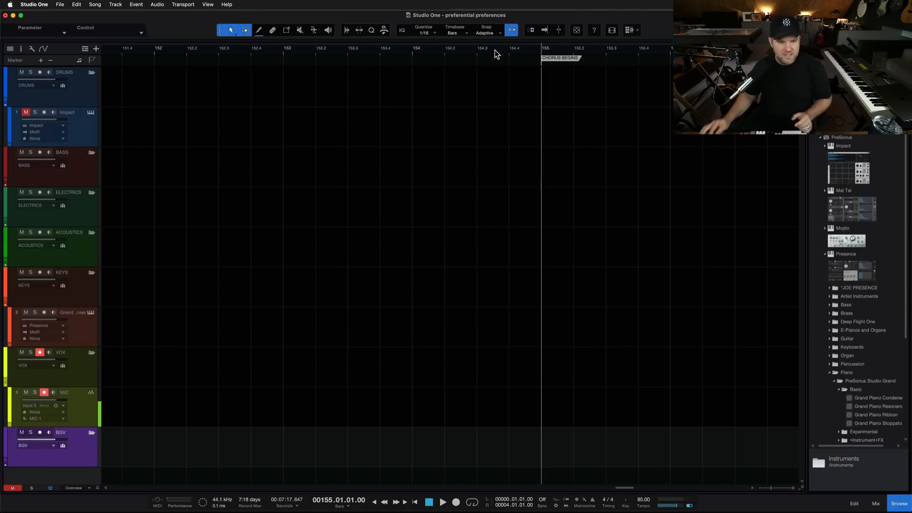
click(278, 49)
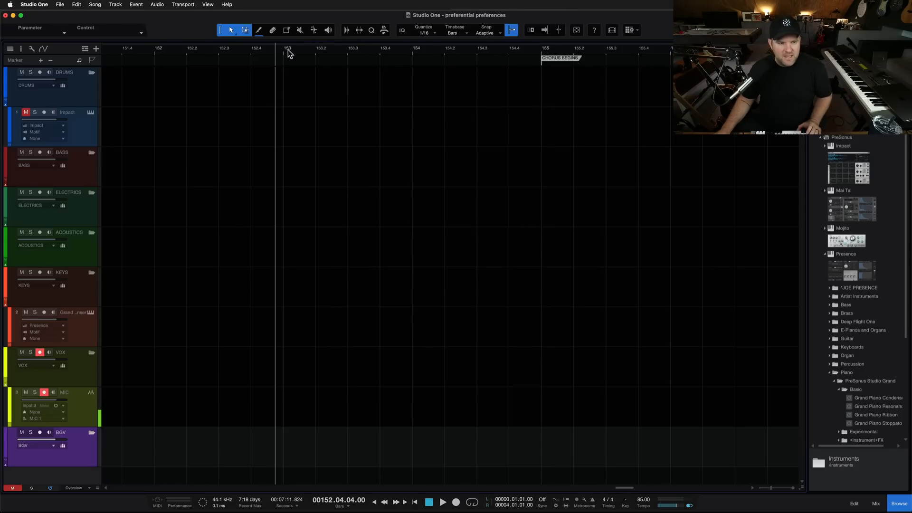
mouse_move(378, 39)
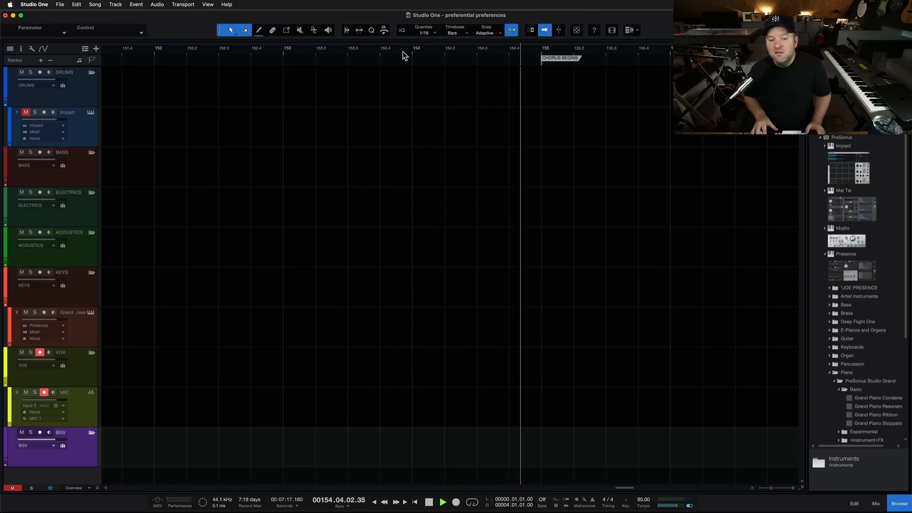
Step: Stop the chorus vocal recording, reposition the playhead earlier, and start transport again
click(455, 502)
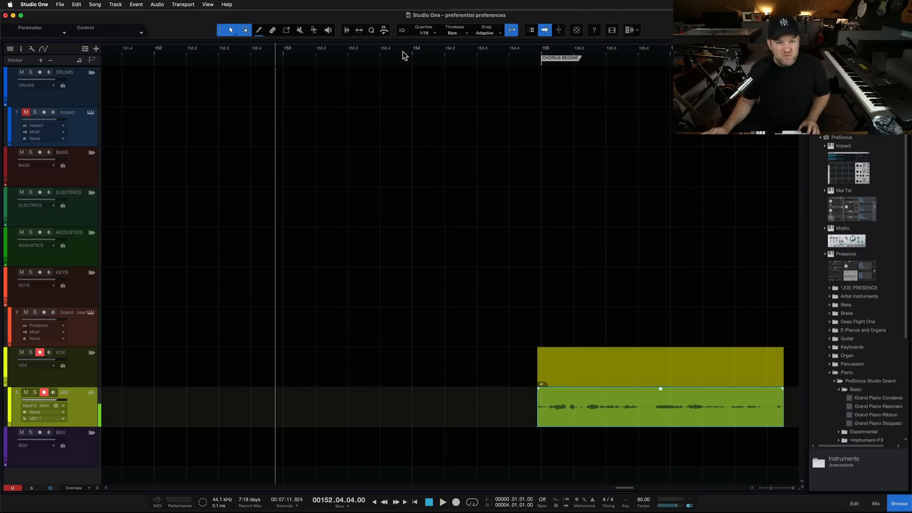
mouse_move(585, 91)
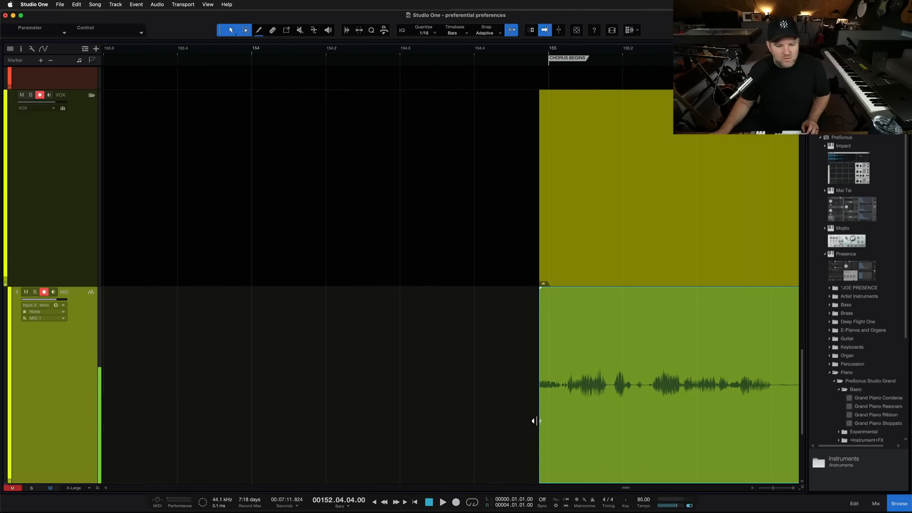
drag(540, 410, 196, 410)
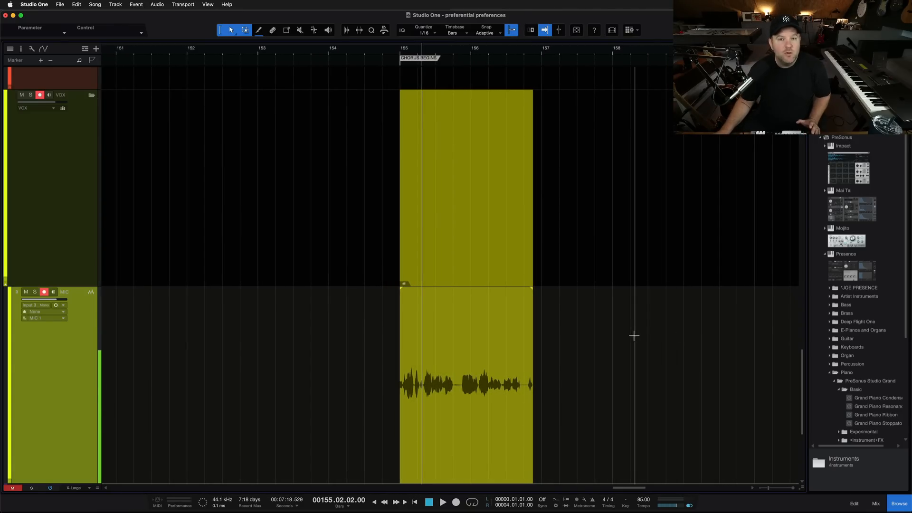
click(443, 501)
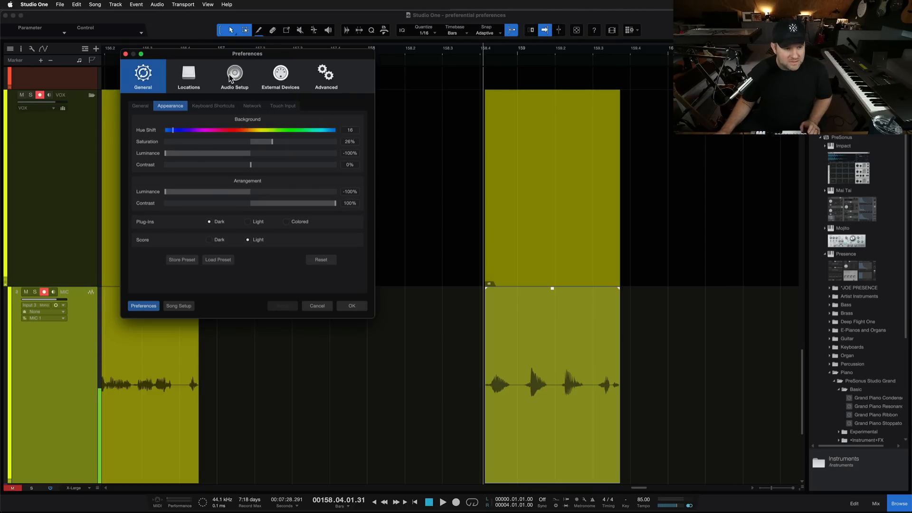
Step: Reach the Advanced Audio recording options in Preferences after checking the audio device settings
click(234, 76)
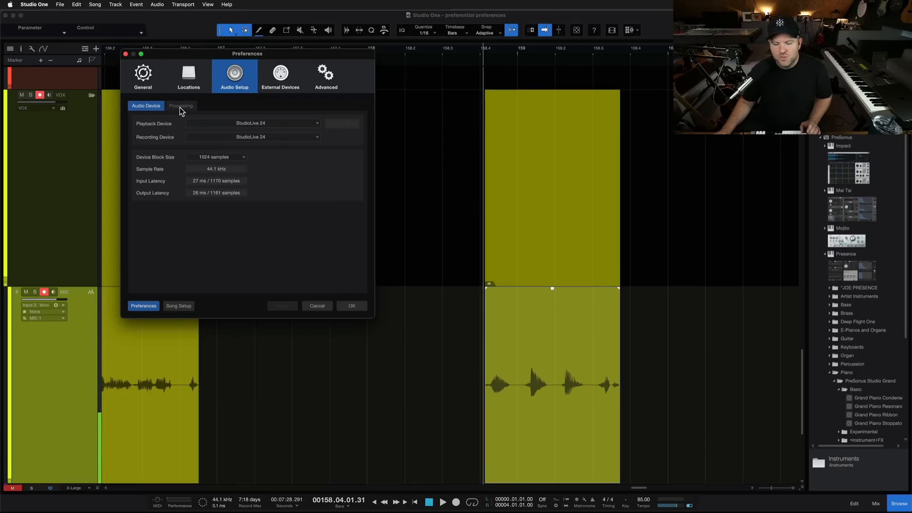
click(180, 105)
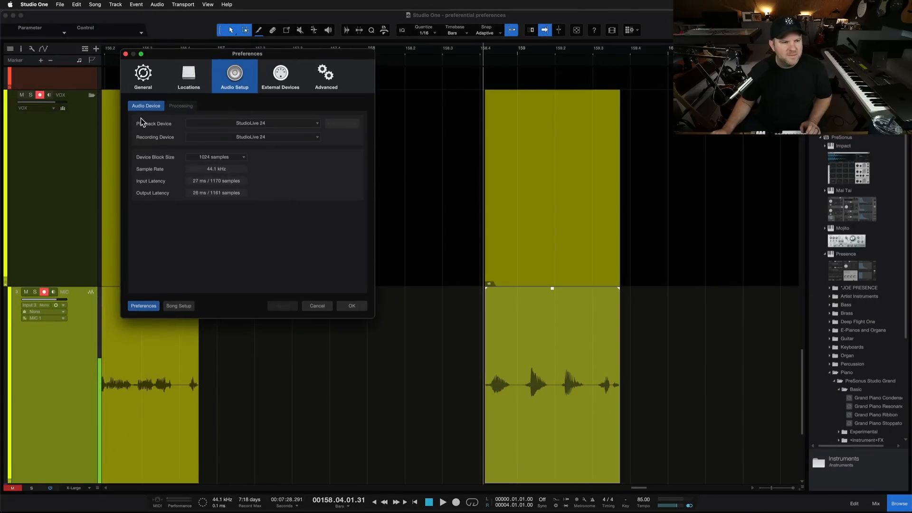
click(142, 76)
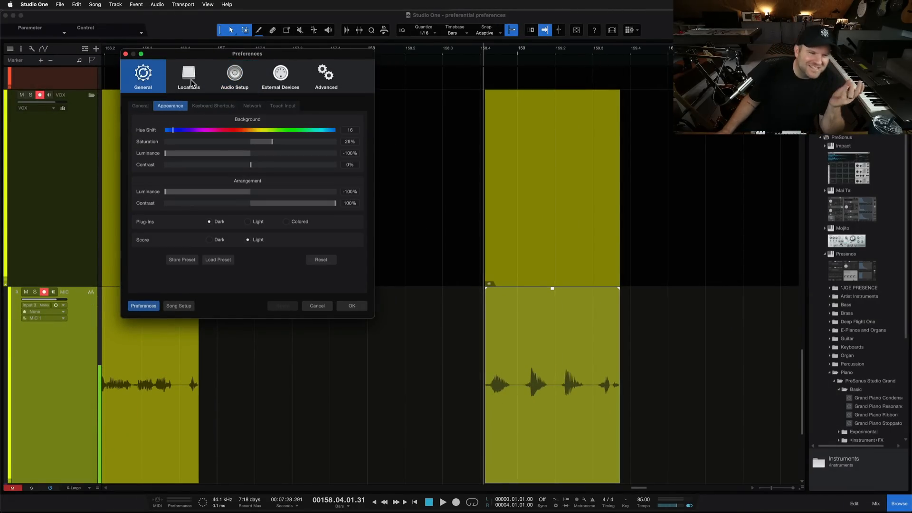
click(325, 76)
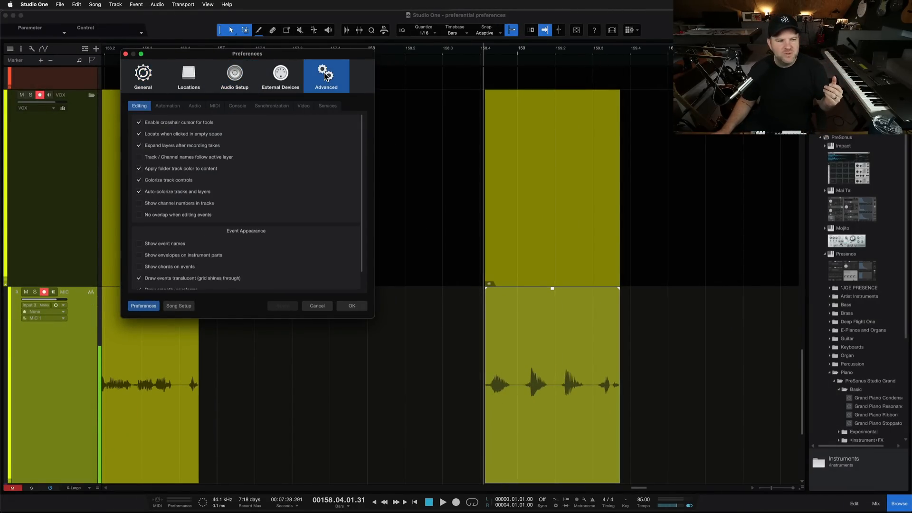
click(190, 106)
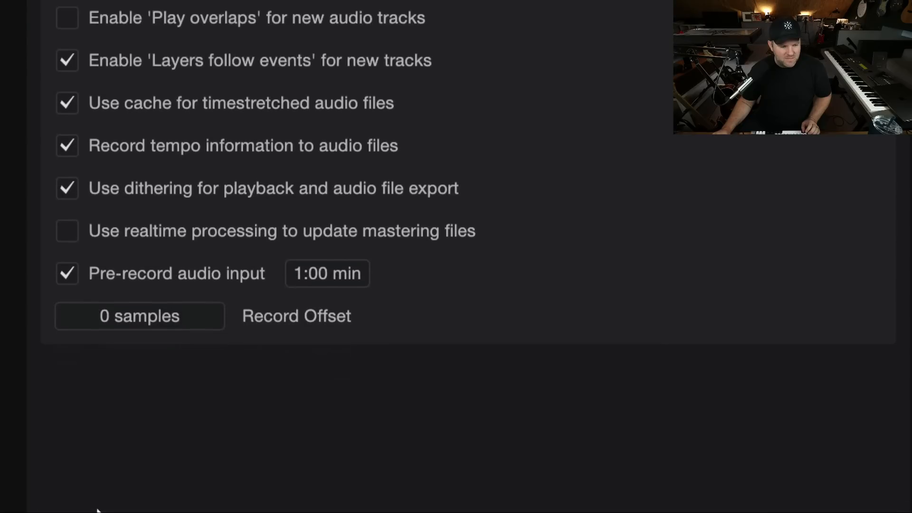
Step: Enable 'Pre-record audio input' with a 1:00 min buffer and confirm with OK
scroll(down, 3)
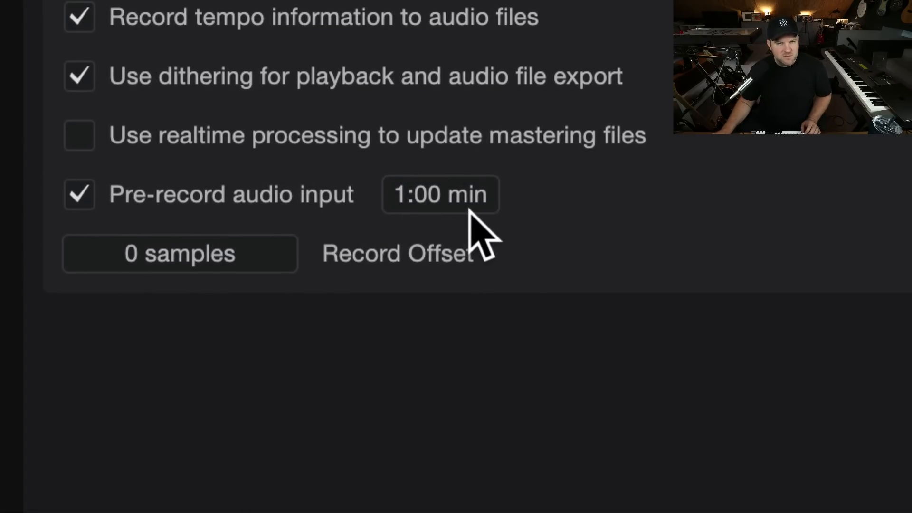
click(78, 193)
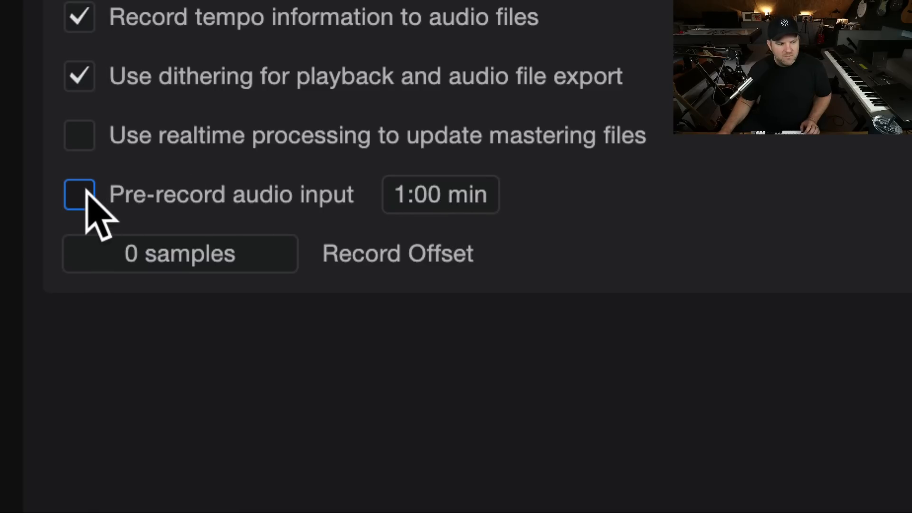
click(80, 194)
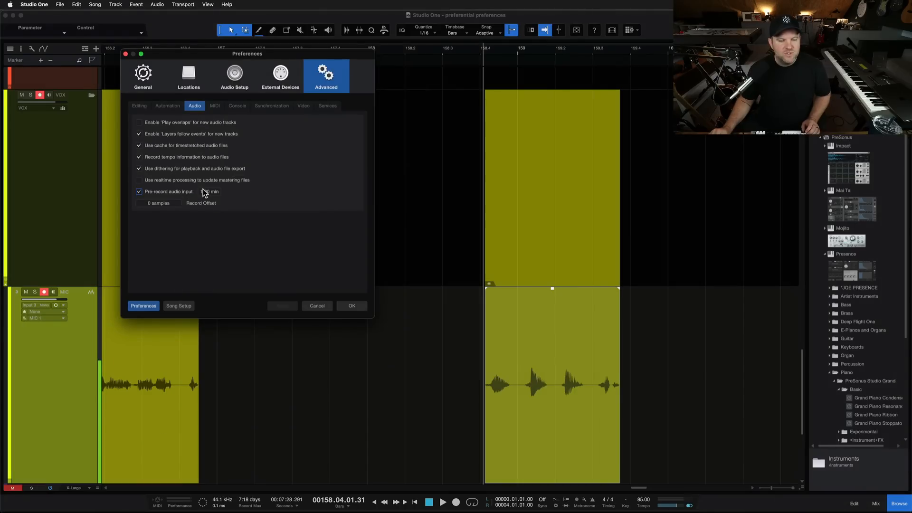
click(351, 305)
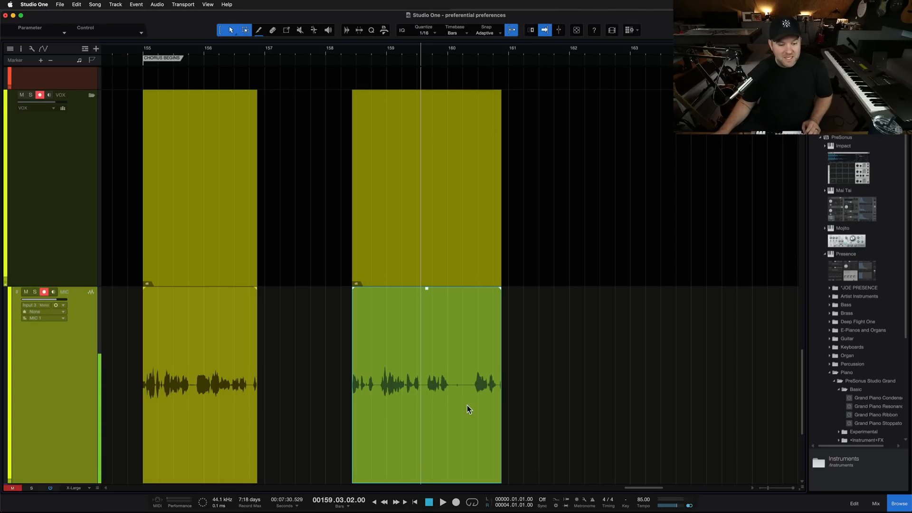
mouse_move(516, 402)
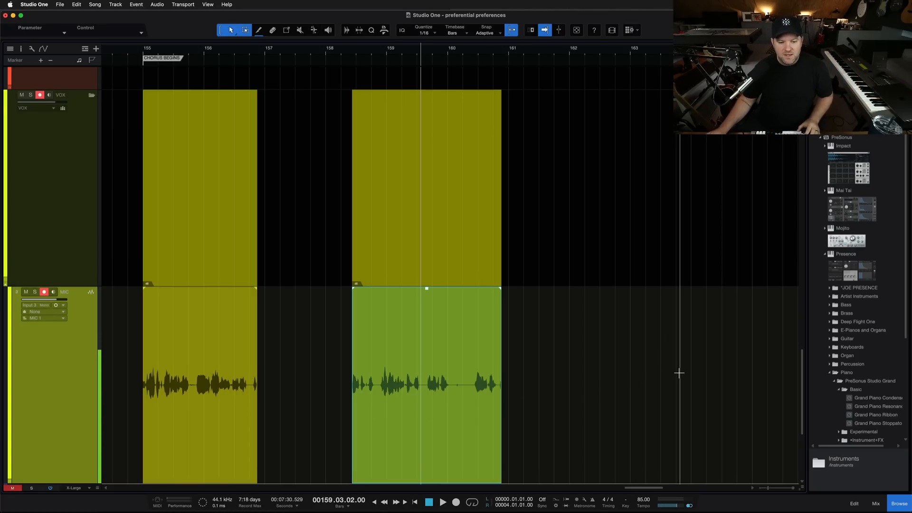
Step: Deselect the second vocal clip and record a new take past bar 162
click(426, 383)
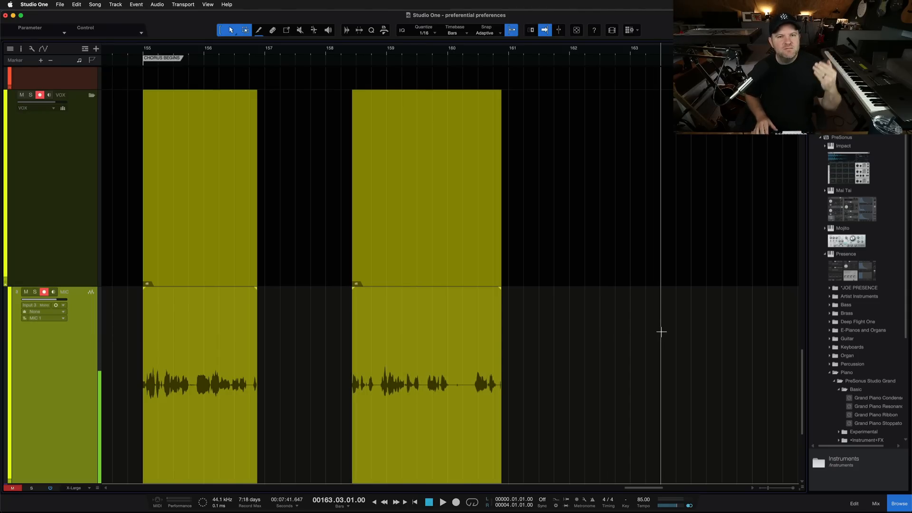
click(442, 501)
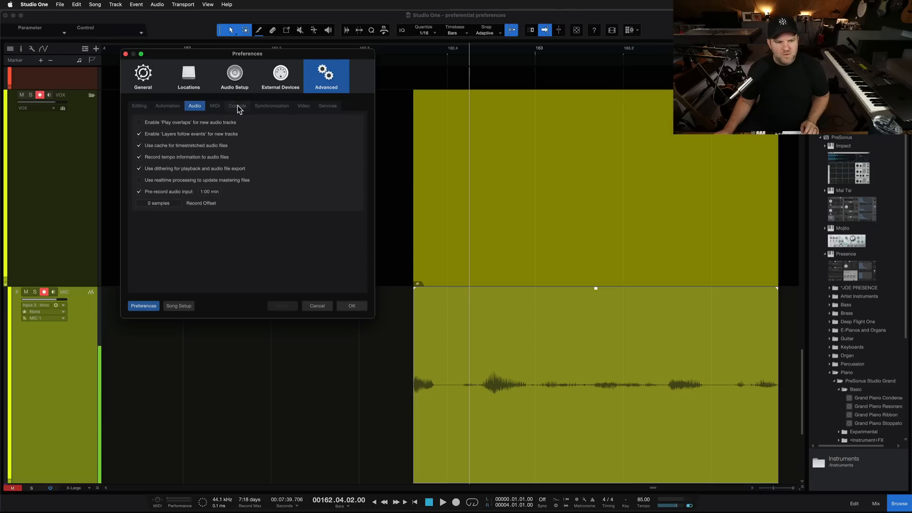
Step: Tick 'Enable undo' in the Advanced Console preferences and close the window
click(237, 106)
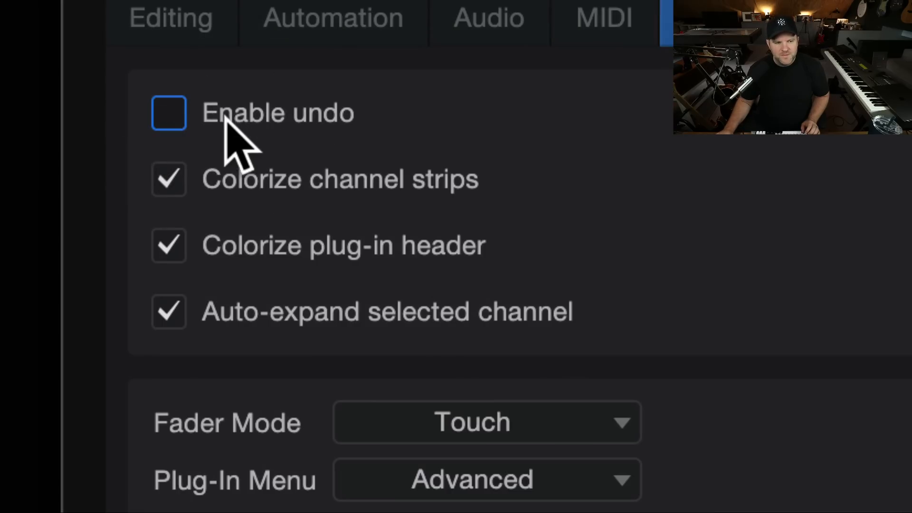
click(169, 112)
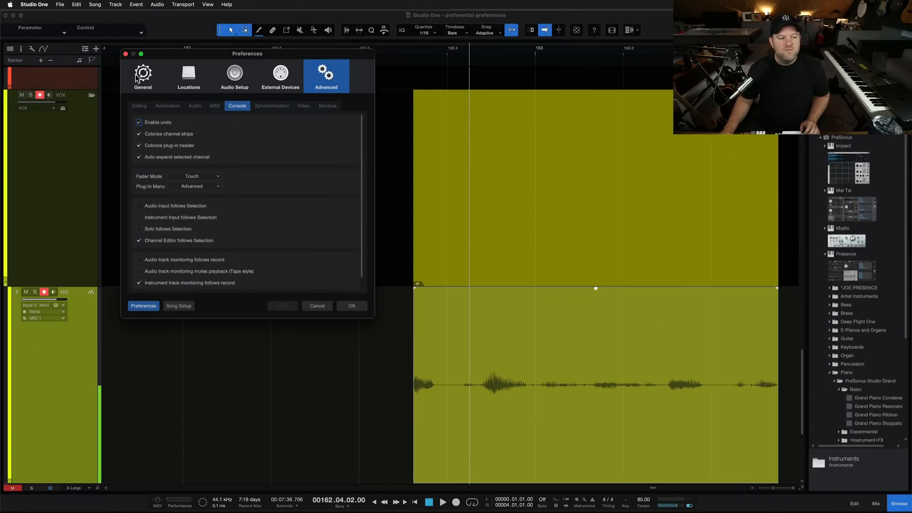
click(139, 123)
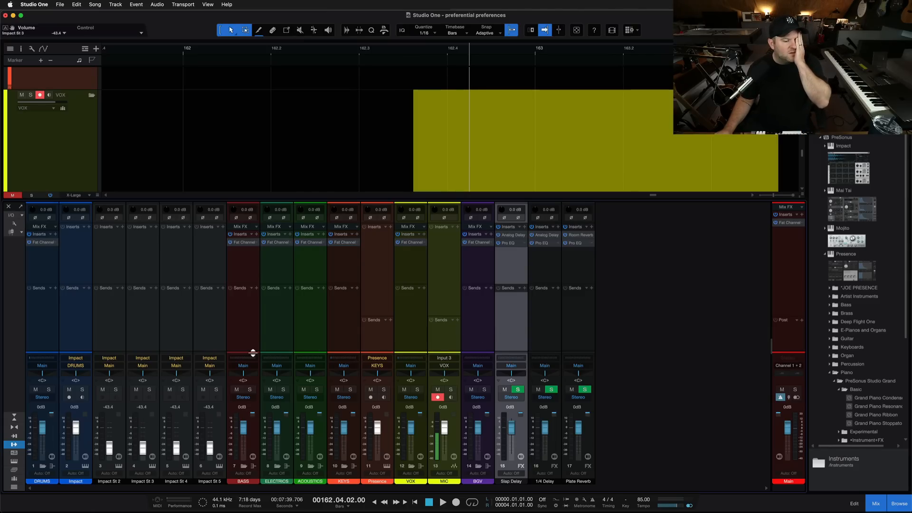
mouse_move(96, 390)
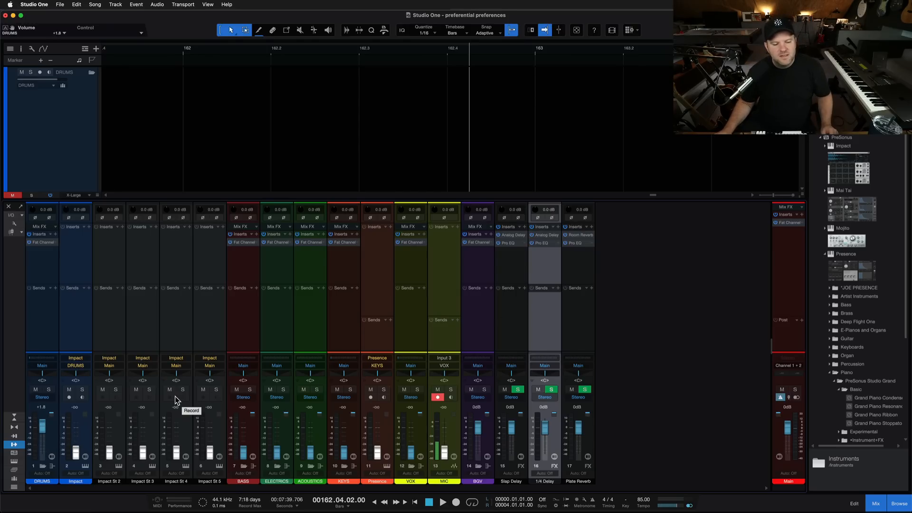
mouse_move(224, 404)
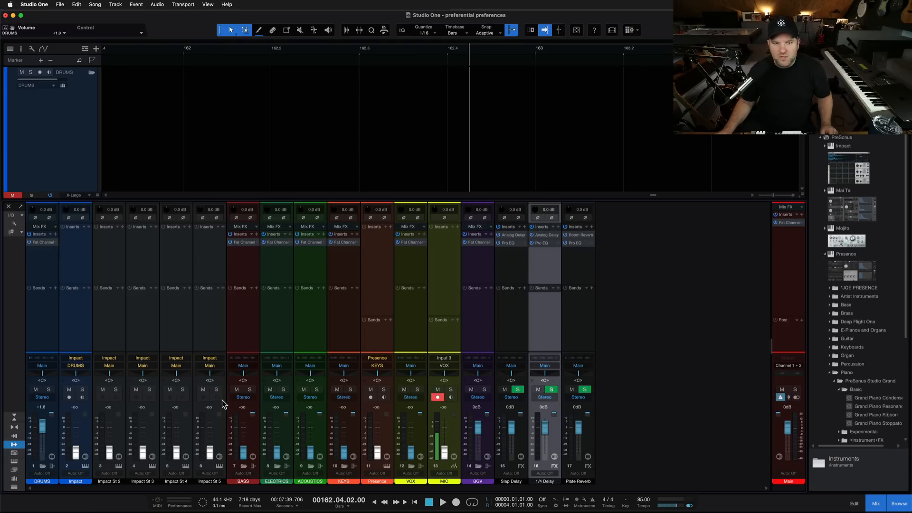
mouse_move(177, 392)
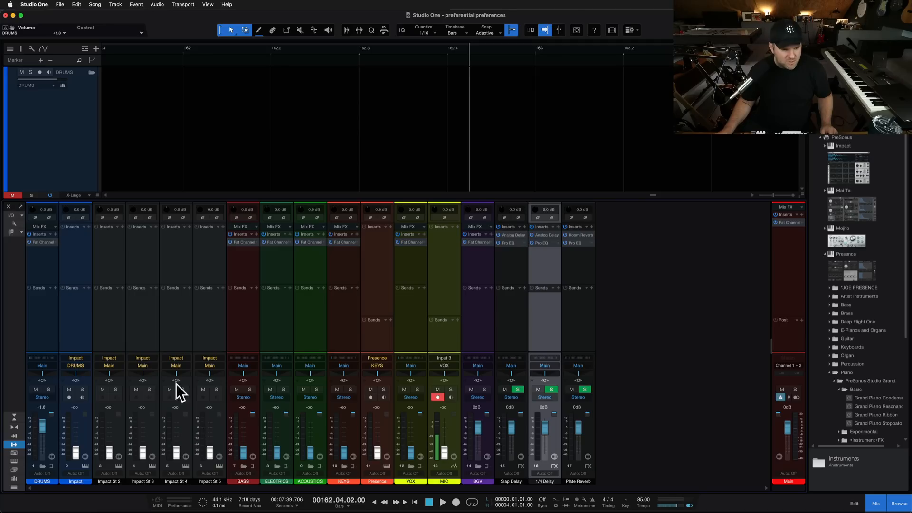
mouse_move(279, 303)
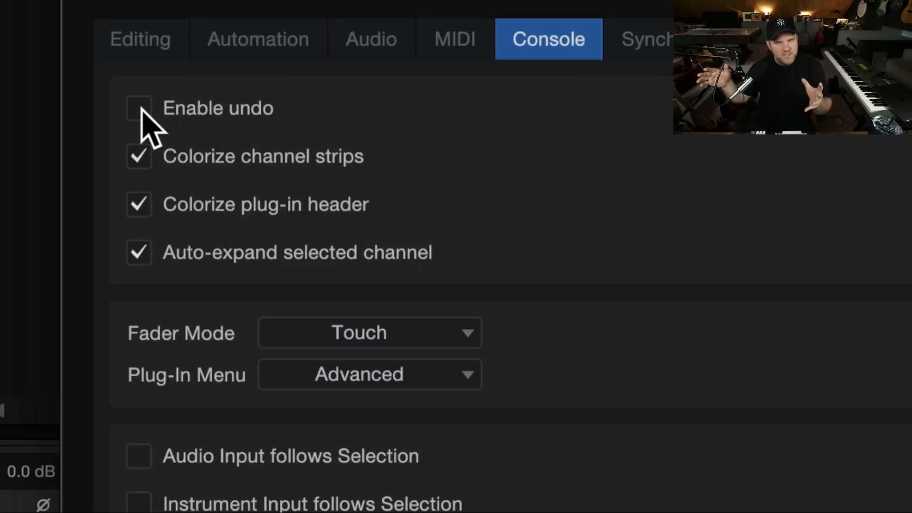
Step: Tick 'Enable undo' for the console again and apply with OK
click(139, 108)
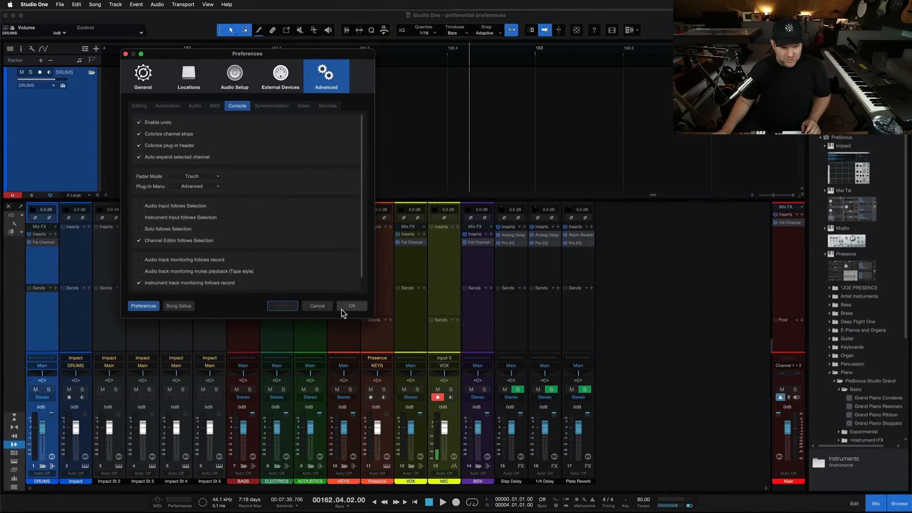
click(351, 305)
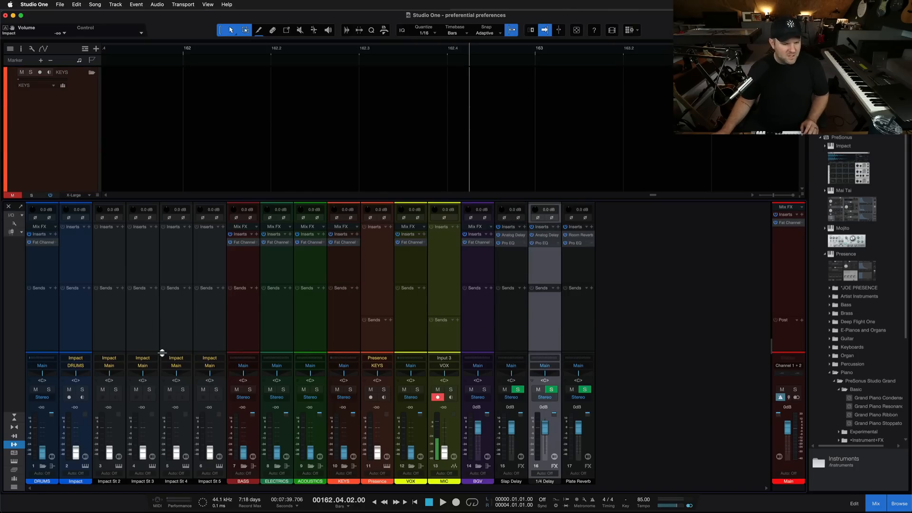
mouse_move(183, 345)
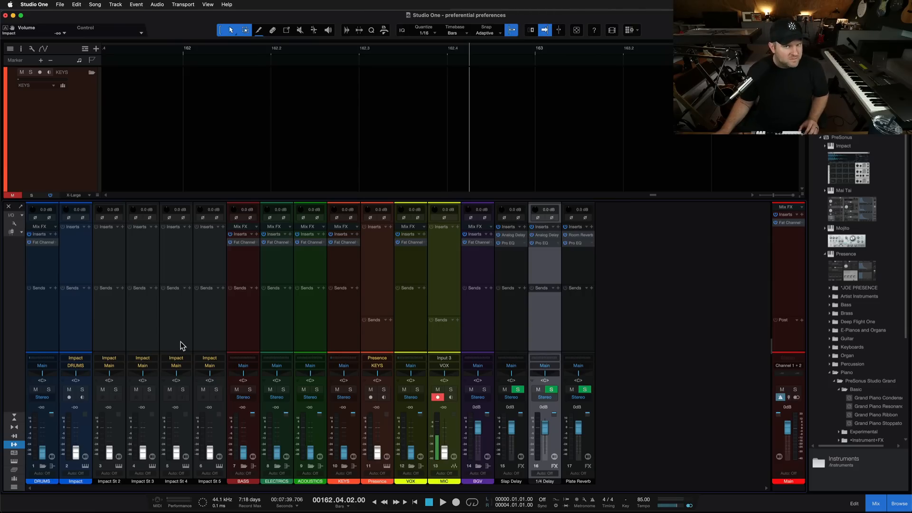
mouse_move(381, 349)
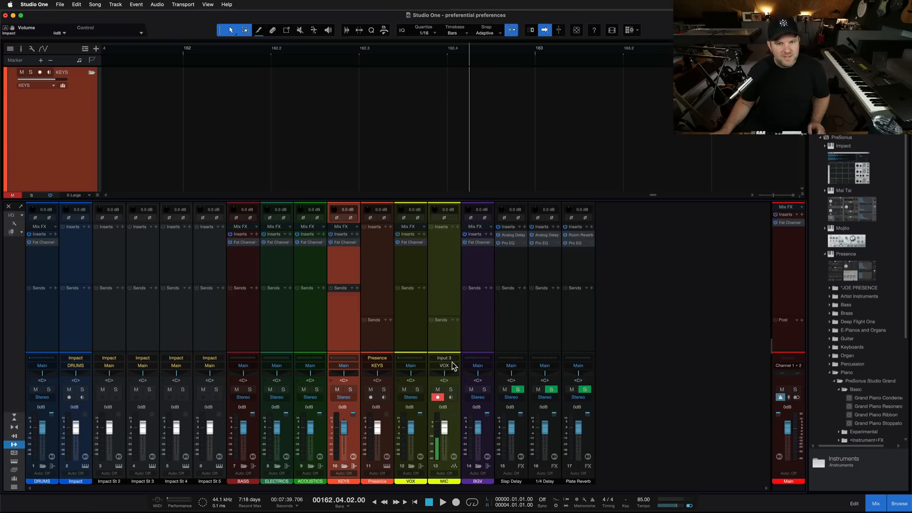
mouse_move(246, 326)
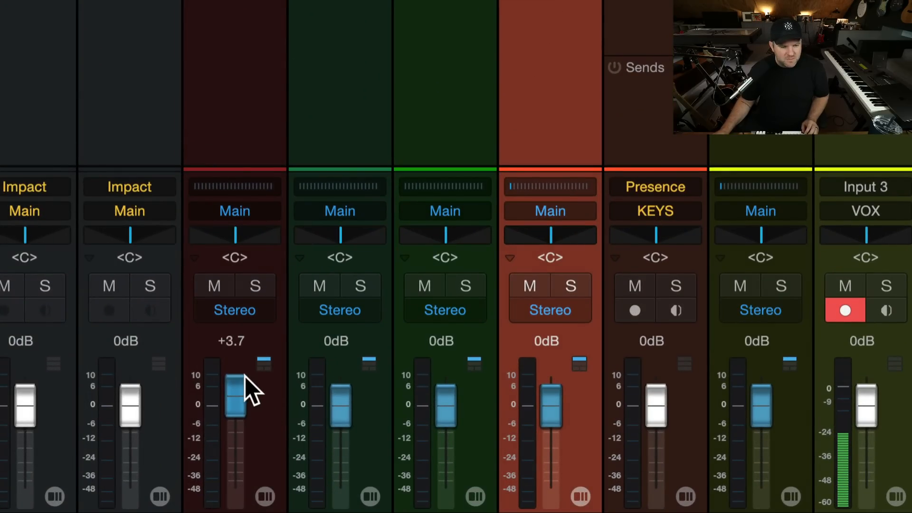
Step: Drag the BASS fader from +3.7 through +2.2, -5.0 and -4.5 dB, then back up
drag(231, 392, 235, 400)
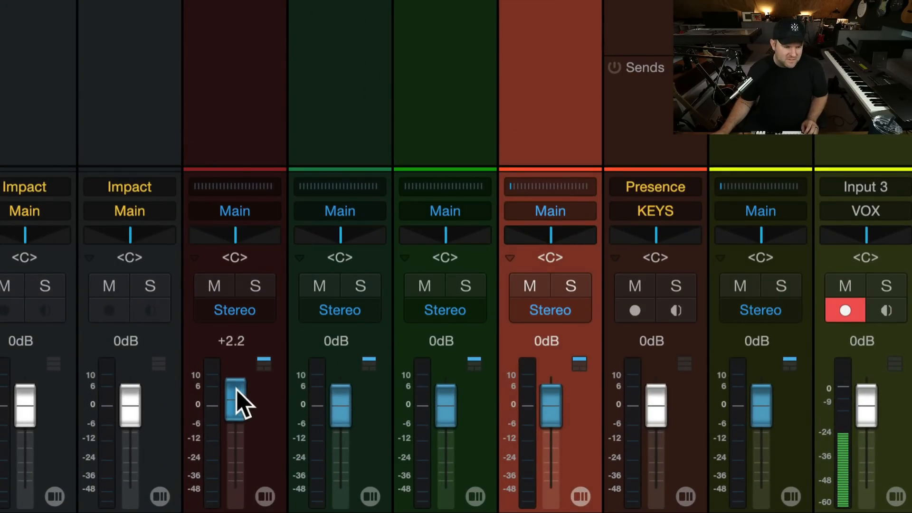
drag(235, 390, 235, 415)
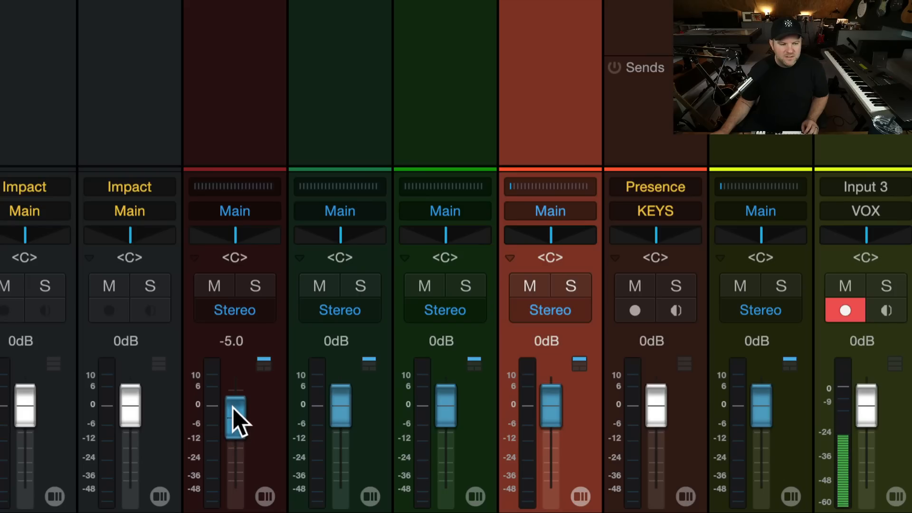
drag(235, 407, 234, 416)
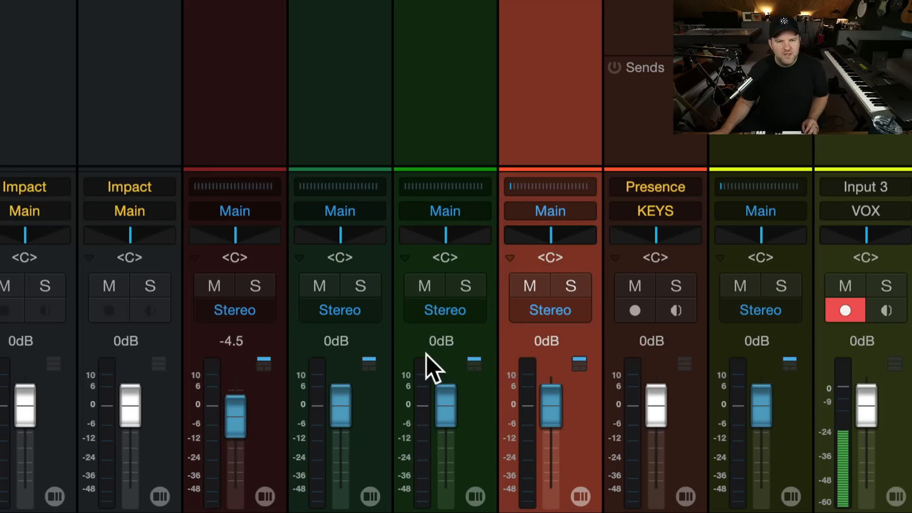
drag(234, 425, 234, 389)
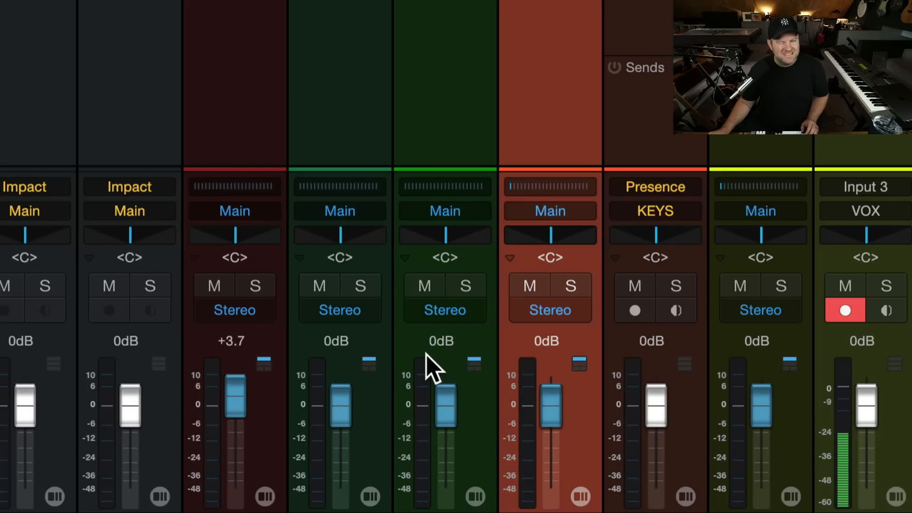